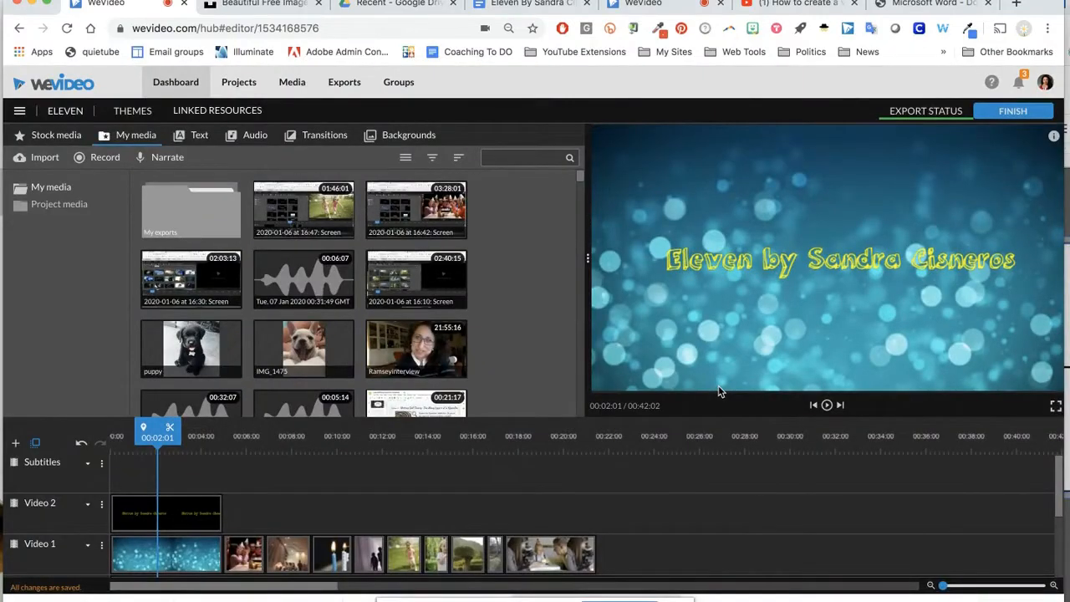
pyautogui.moveTo(535, 251)
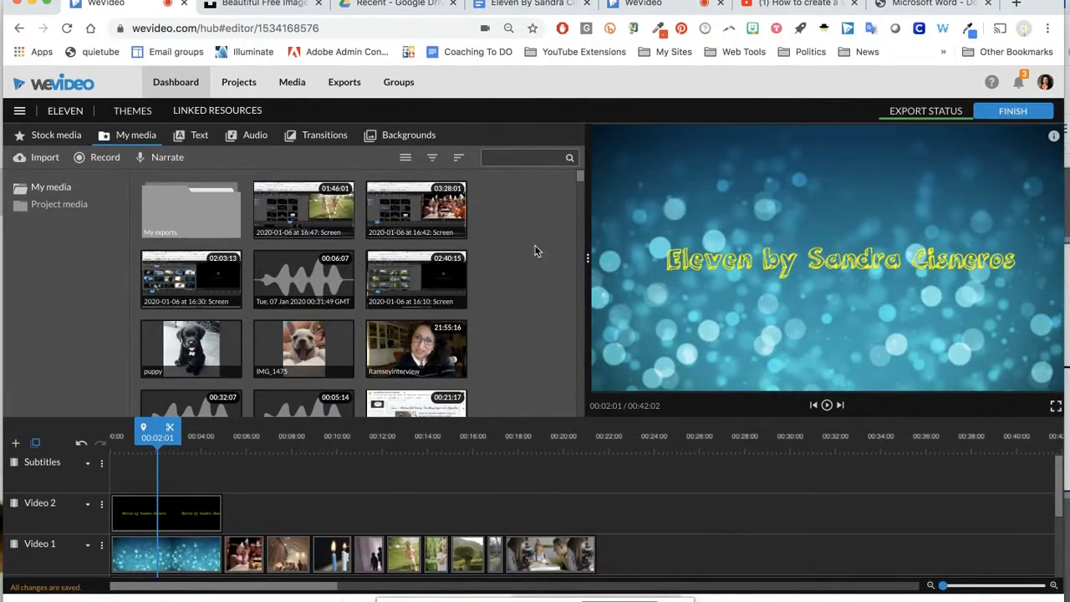
pyautogui.moveTo(140, 418)
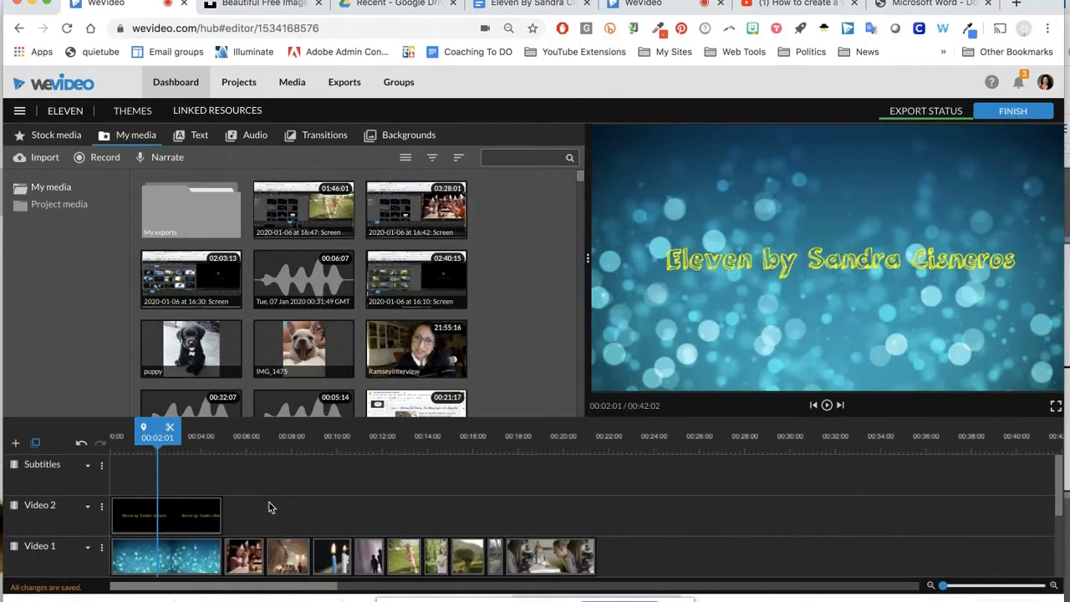
pyautogui.moveTo(192, 481)
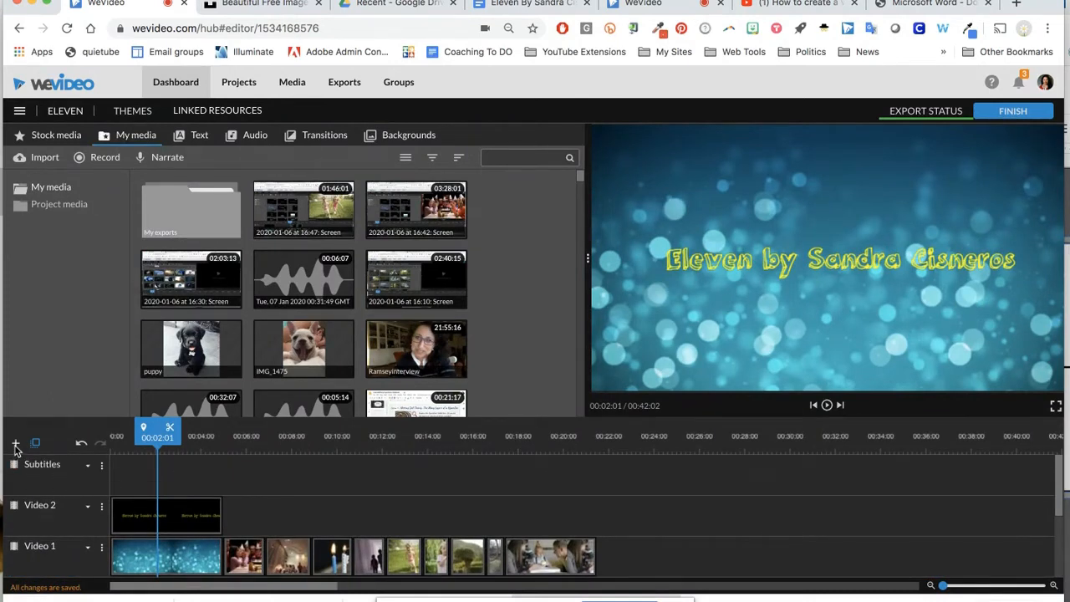
# Step: Dismiss the add-track prompt without creating one and bring up the Text template library
pyautogui.click(15, 443)
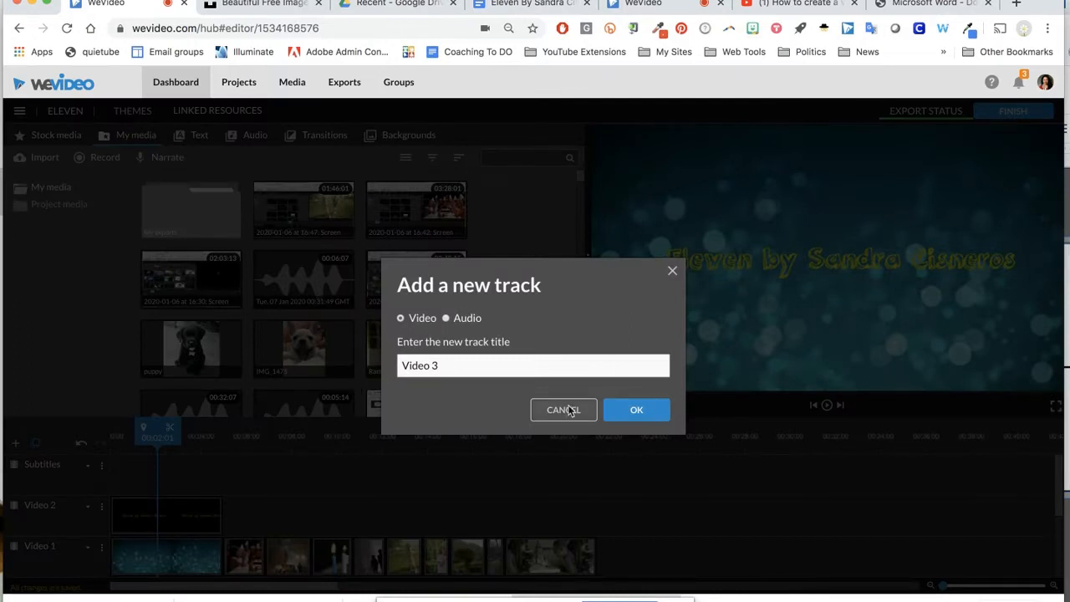
pyautogui.click(564, 410)
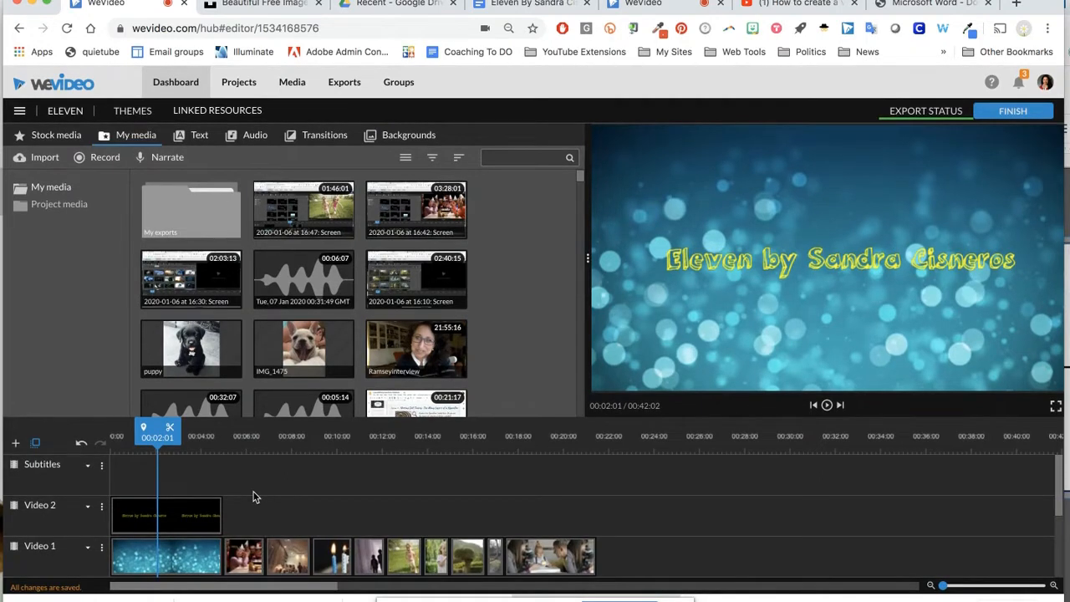
pyautogui.moveTo(199, 134)
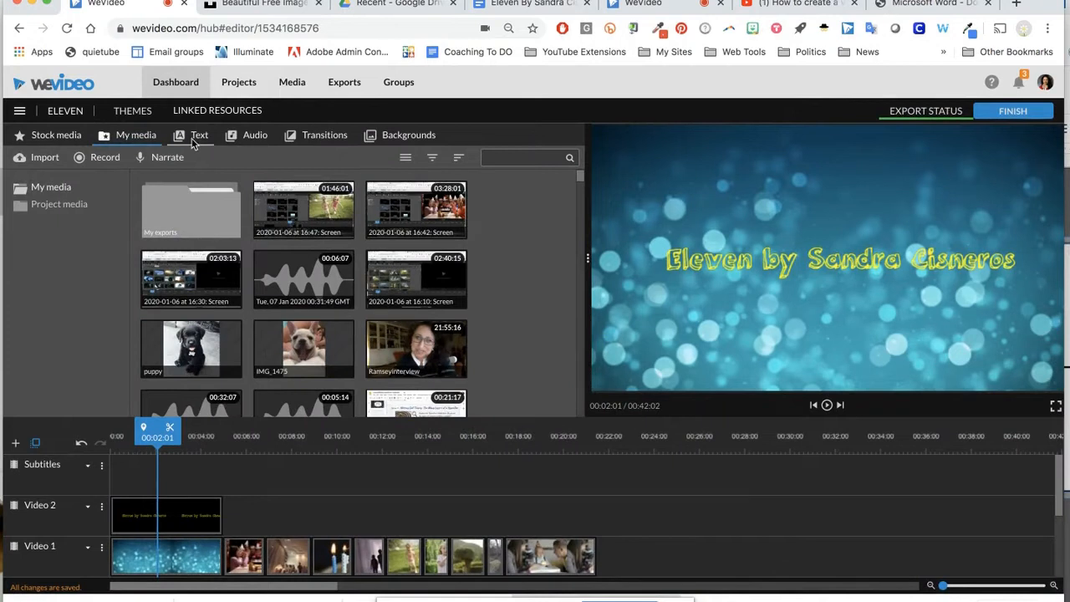
pyautogui.click(199, 134)
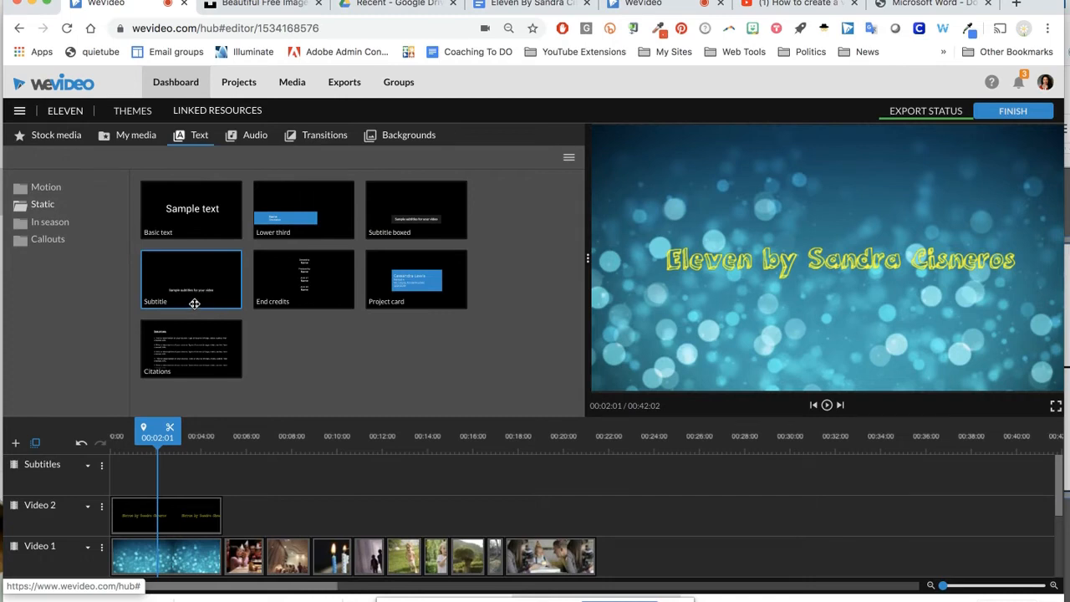
pyautogui.moveTo(210, 274)
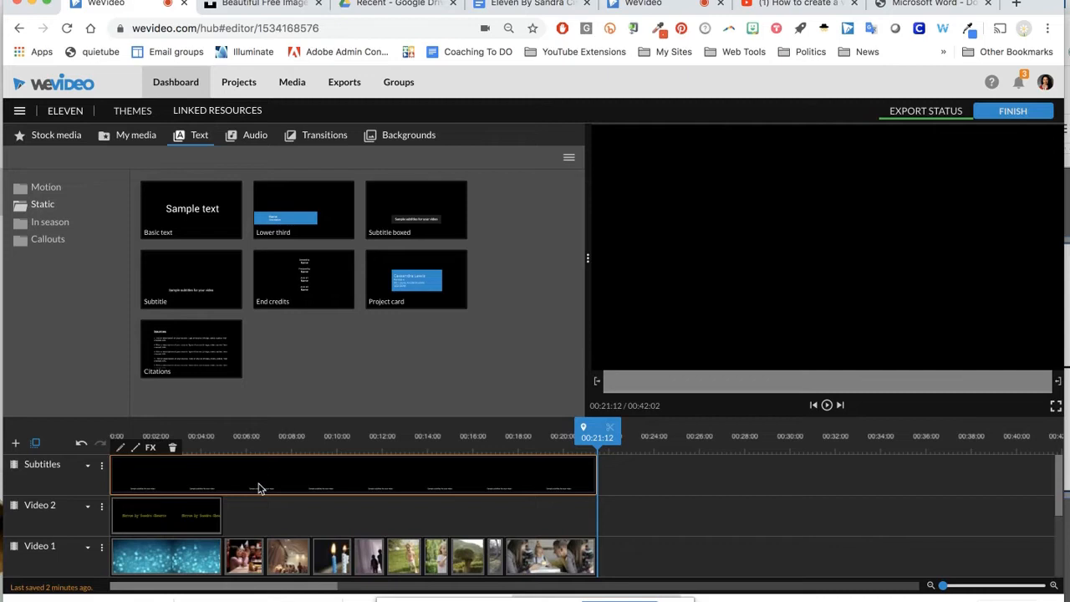
pyautogui.moveTo(131, 491)
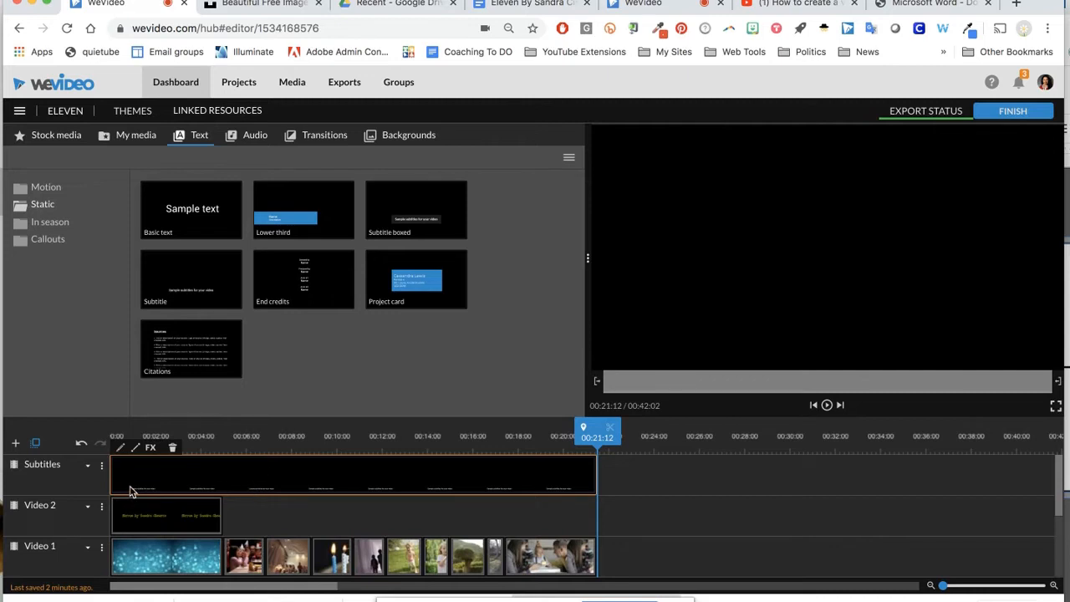
pyautogui.moveTo(140, 481)
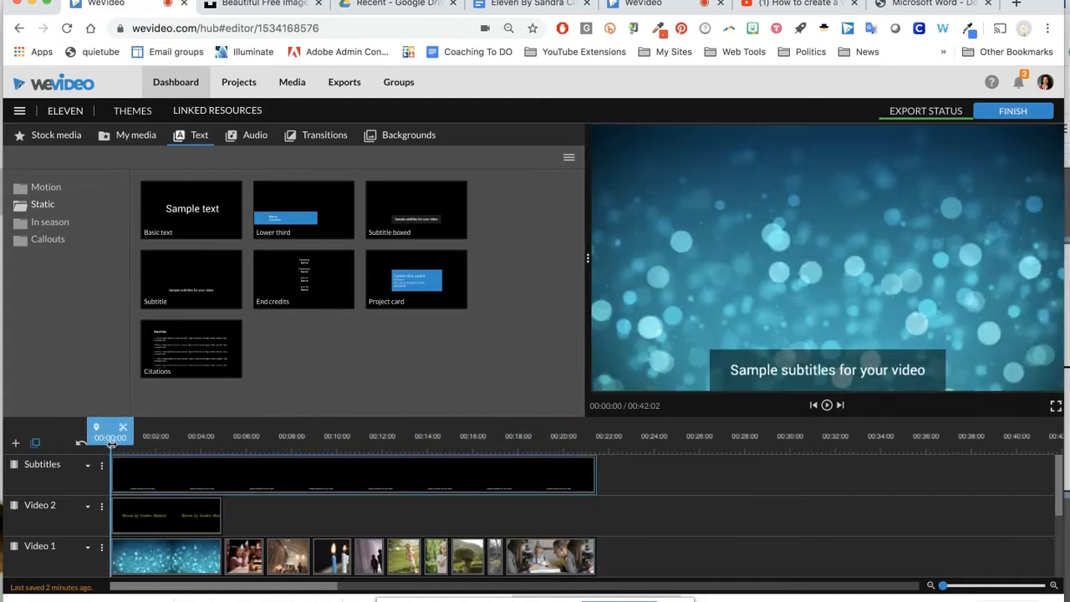
# Step: Move the playhead a few seconds in and drag the subtitle clip to start around 3 seconds
pyautogui.click(351, 475)
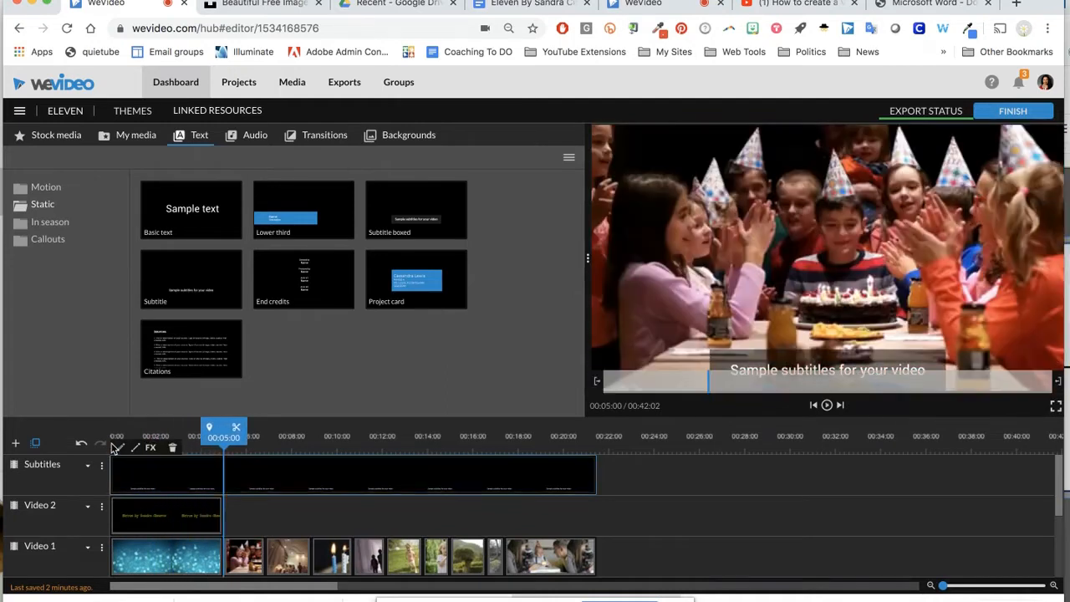
pyautogui.click(192, 475)
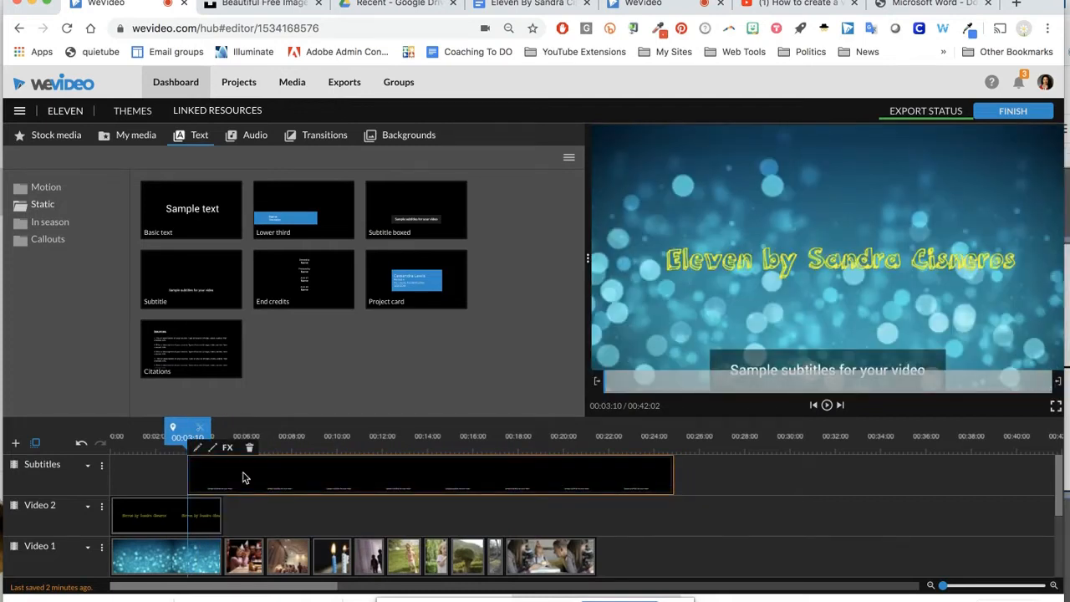
pyautogui.moveTo(239, 483)
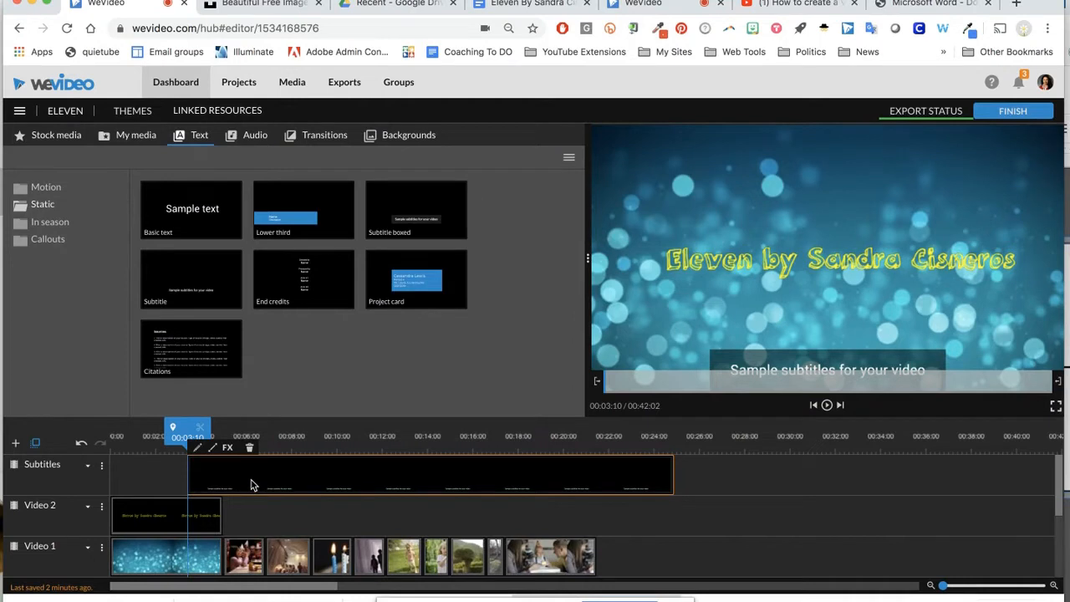
# Step: Clear the subtitle clip's sample text and switch to the 'Eleven' Google Doc
pyautogui.doubleClick(431, 475)
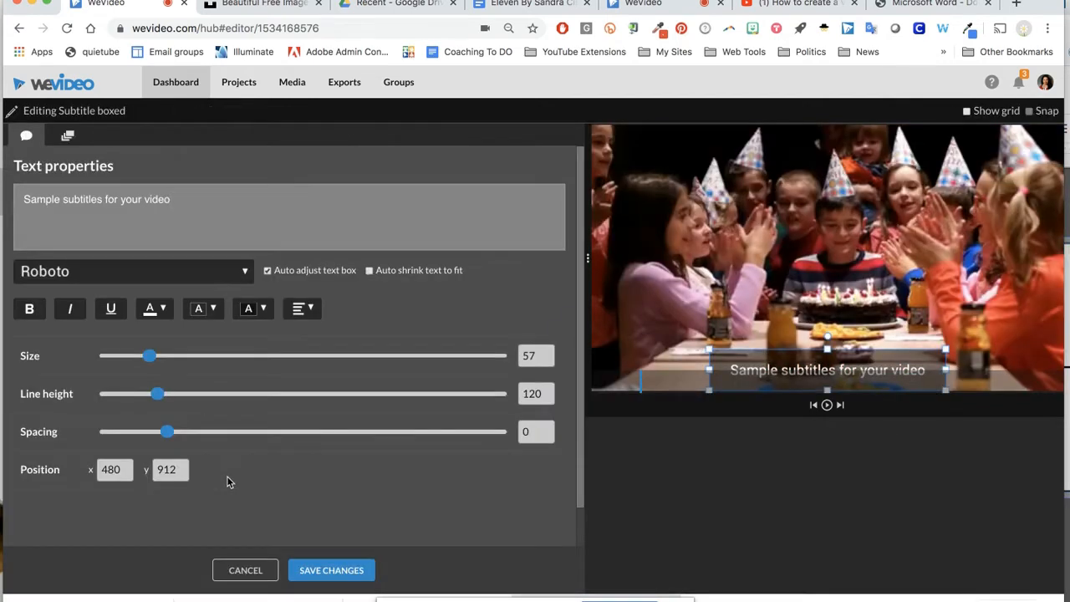
pyautogui.tripleClick(97, 199)
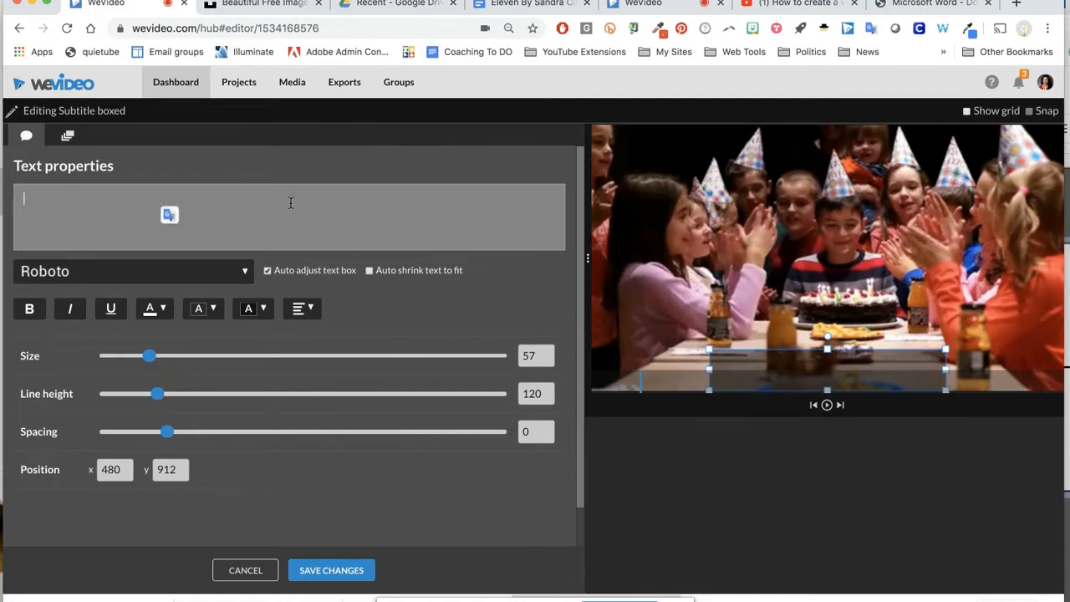
pyautogui.click(532, 4)
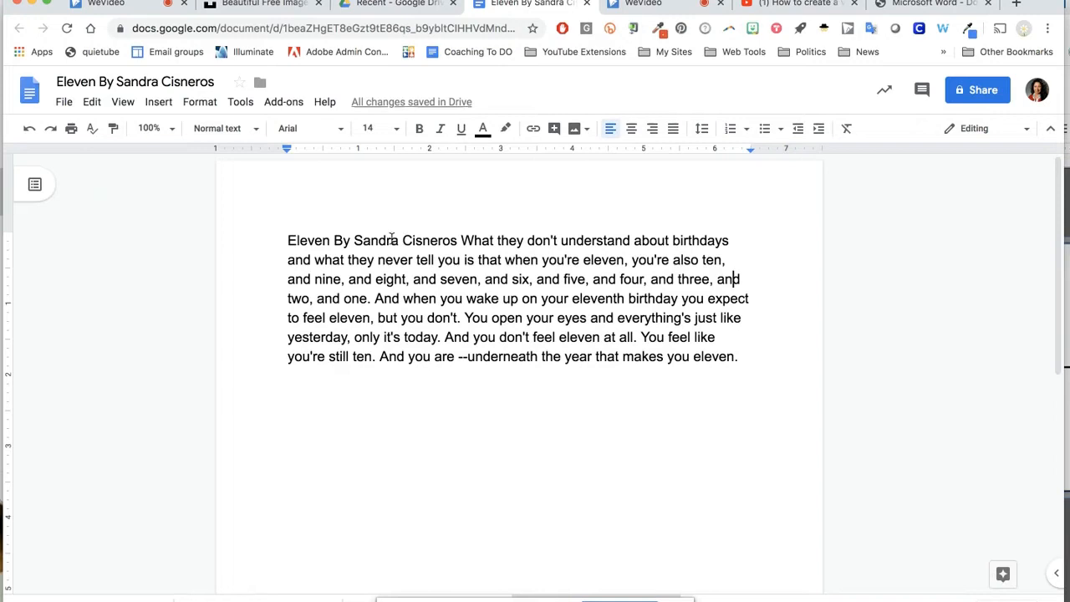
# Step: Copy the line 'What they don't understand about birthdays' and return to WeVideo
pyautogui.doubleClick(478, 241)
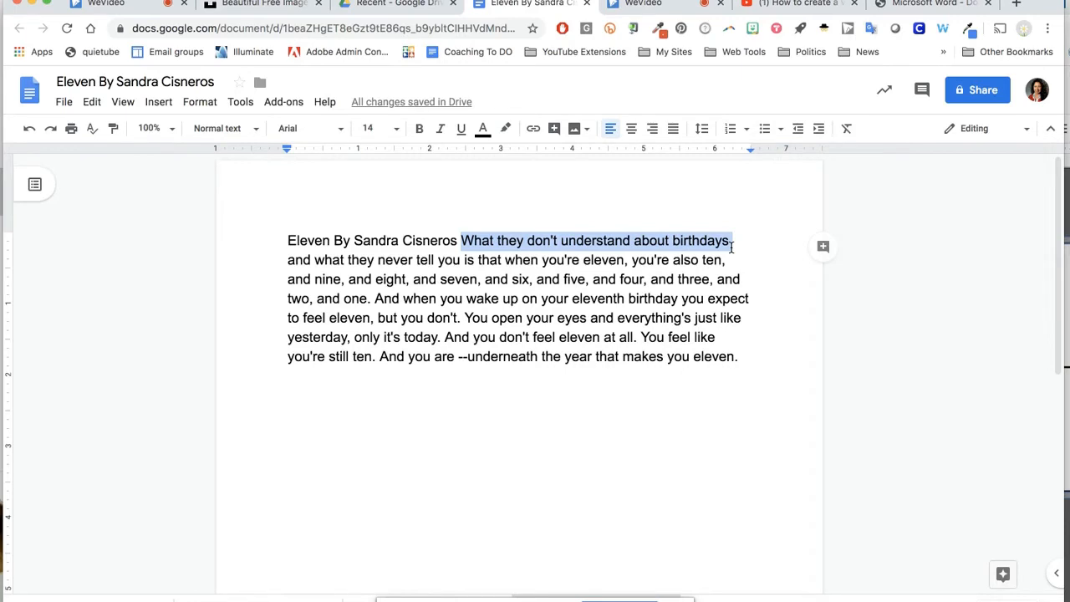
pyautogui.click(638, 5)
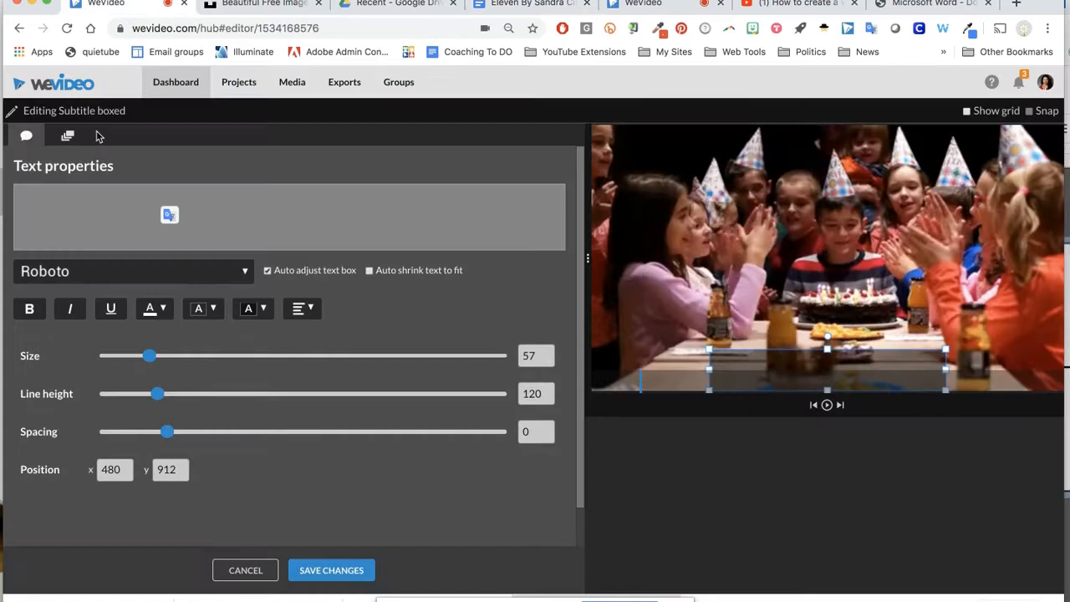
# Step: Enter 'What they don't understand about birthdays' and move the subtitle box to the bottom of the frame
pyautogui.write("What they don't understand about birthdays")
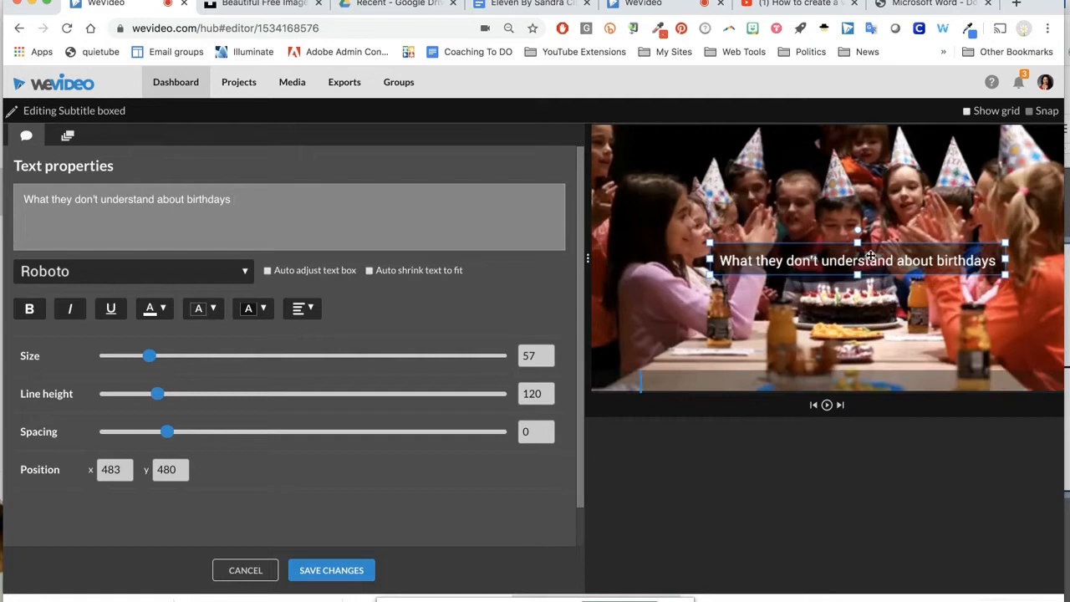
pyautogui.moveTo(856, 261); pyautogui.dragTo(832, 371)
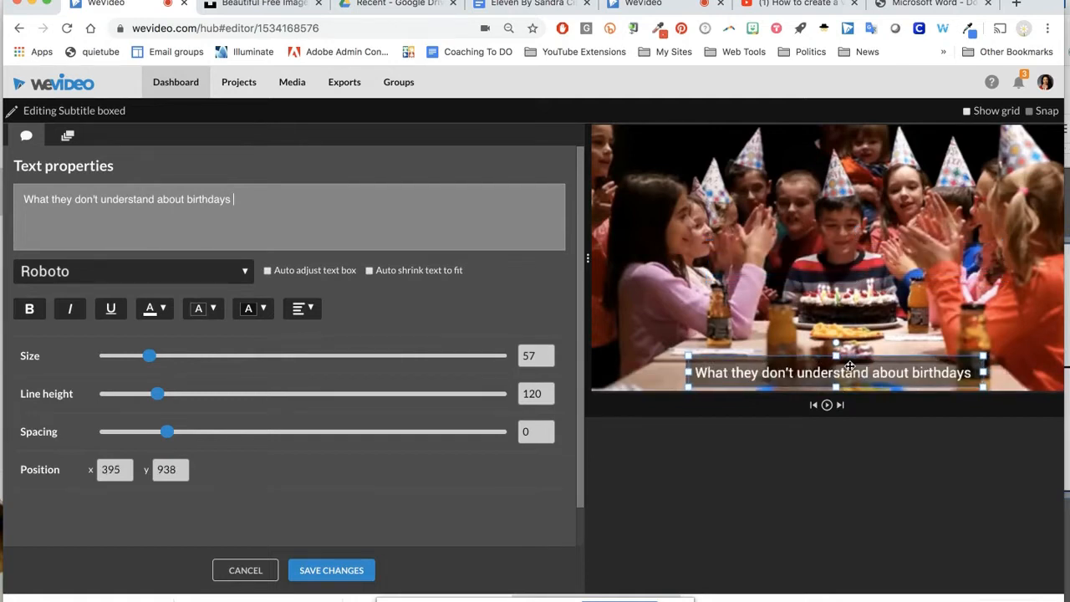
pyautogui.moveTo(833, 371); pyautogui.dragTo(836, 375)
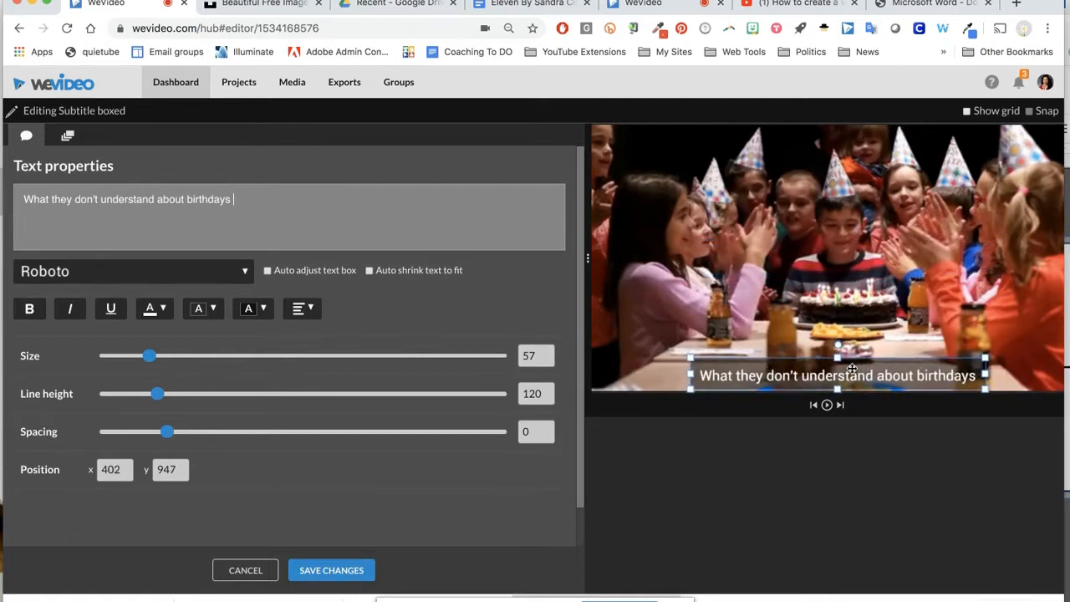
pyautogui.moveTo(837, 375); pyautogui.dragTo(838, 378)
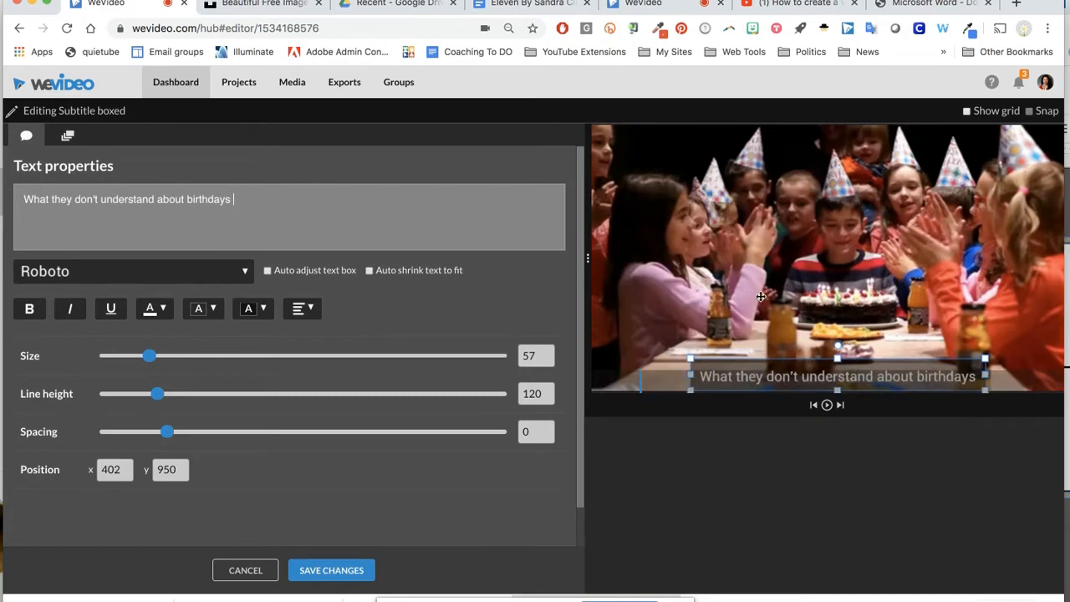
pyautogui.moveTo(357, 425)
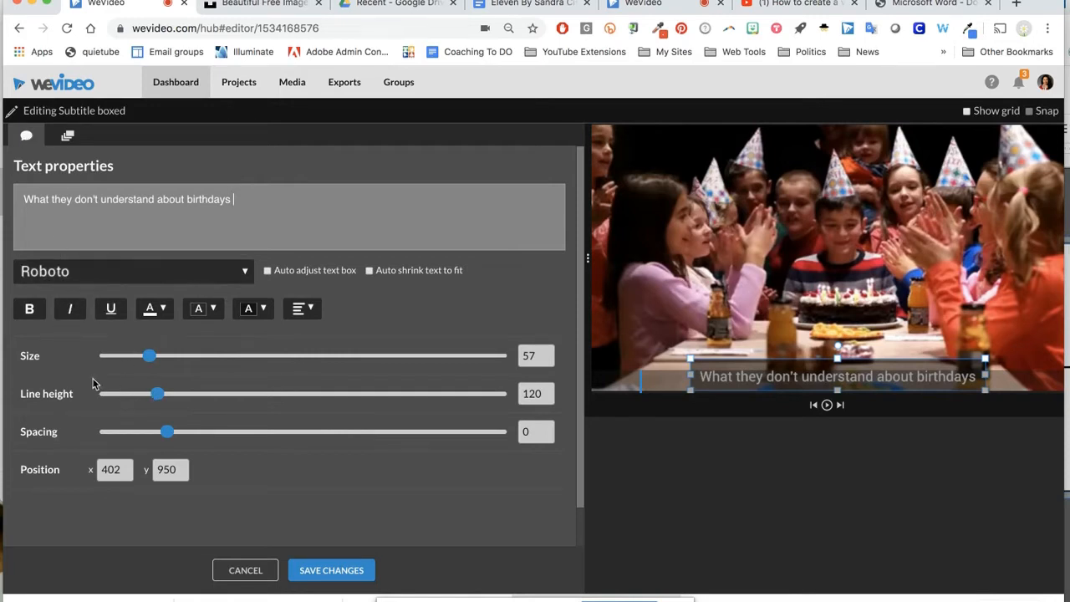
pyautogui.moveTo(331, 569)
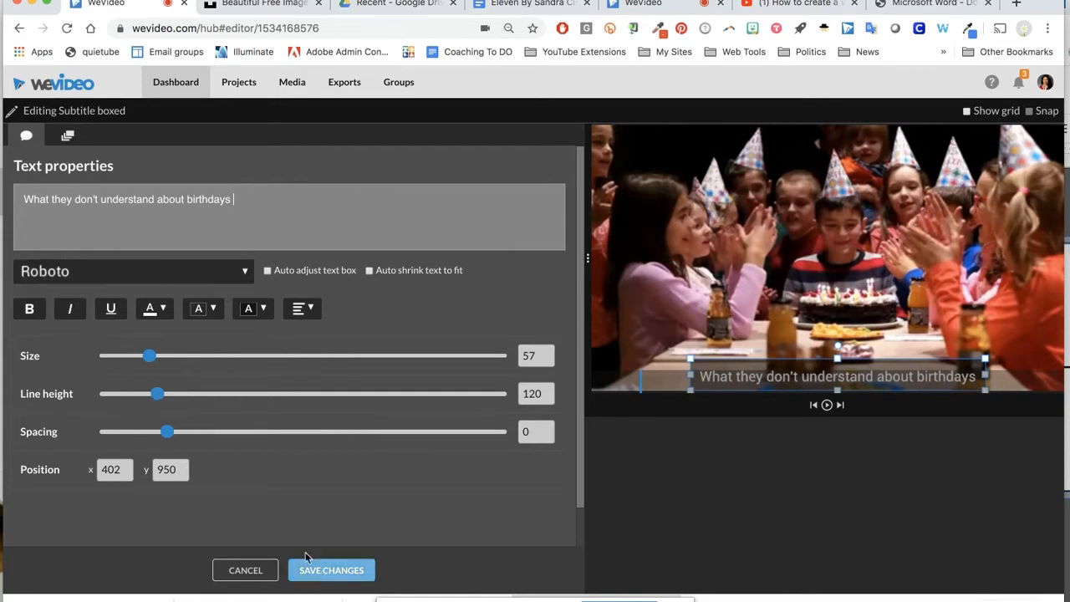
# Step: Set the subtitle text size to 50 and save the changes
pyautogui.moveTo(151, 354); pyautogui.dragTo(157, 355)
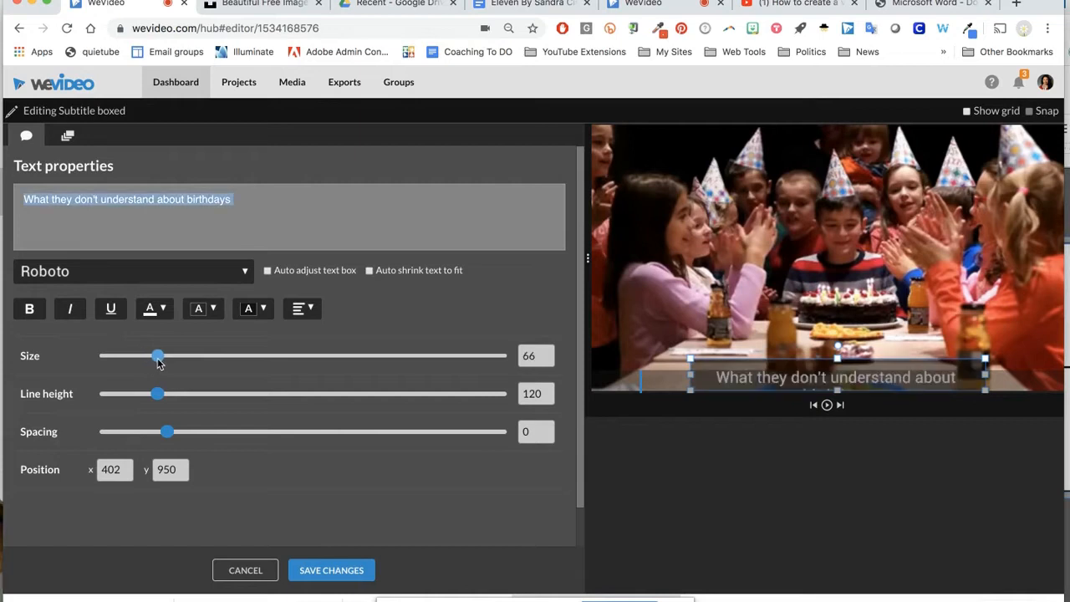
pyautogui.moveTo(157, 354); pyautogui.dragTo(137, 355)
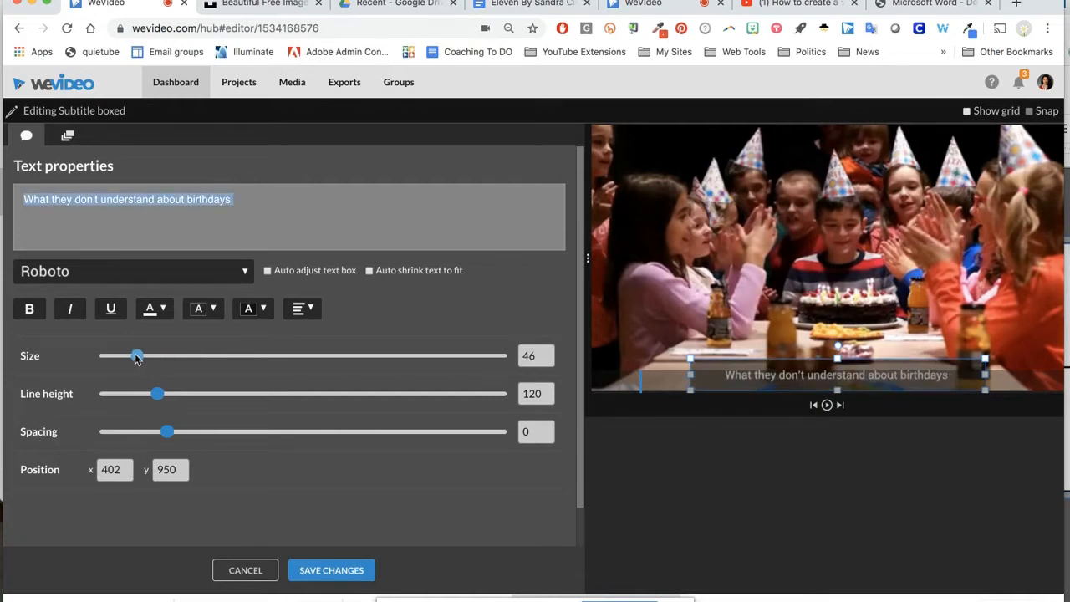
pyautogui.moveTo(137, 355); pyautogui.dragTo(140, 355)
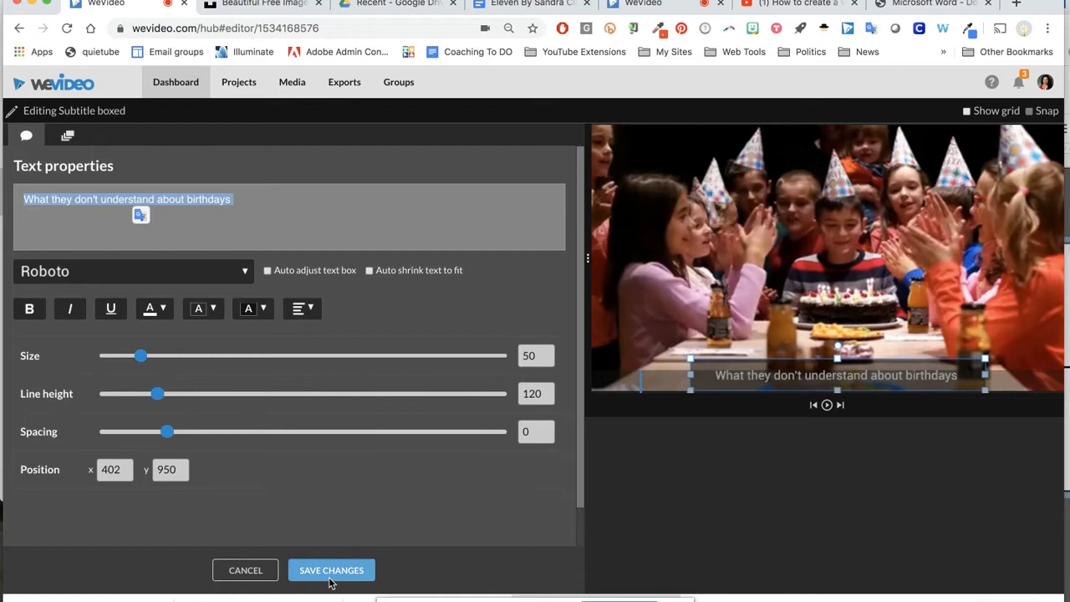
pyautogui.click(331, 570)
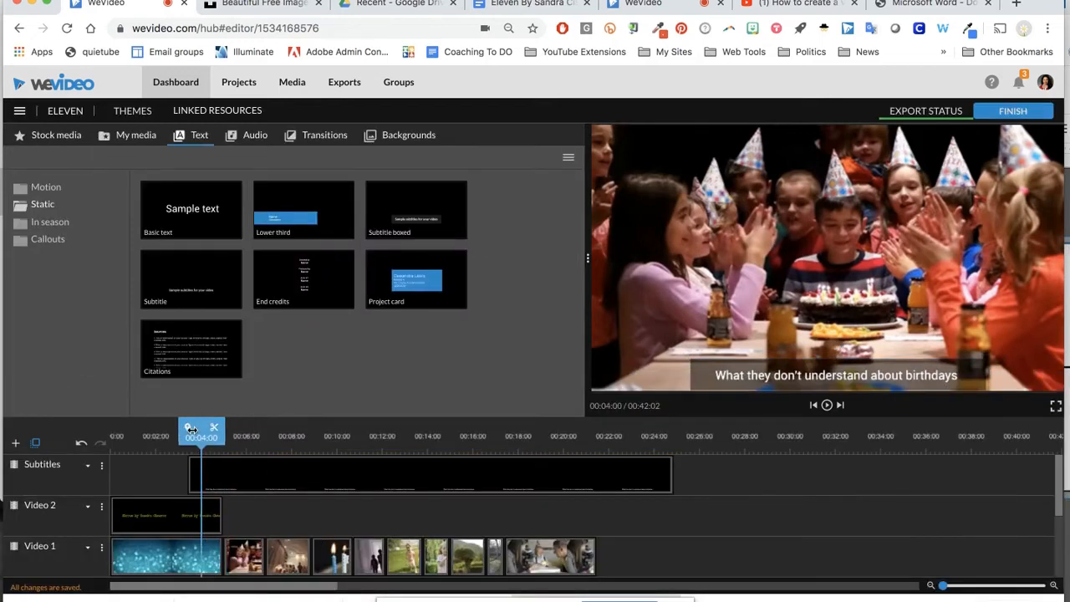
# Step: Split the subtitle clip at about five seconds and open the later piece for editing
pyautogui.moveTo(200, 435); pyautogui.dragTo(180, 435)
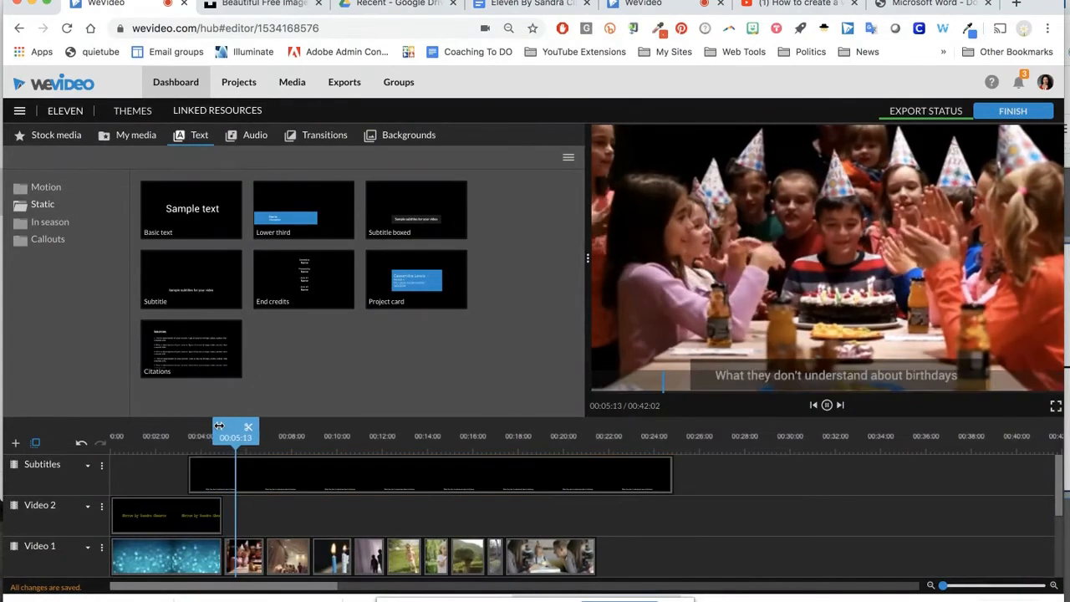
pyautogui.moveTo(237, 428); pyautogui.dragTo(231, 428)
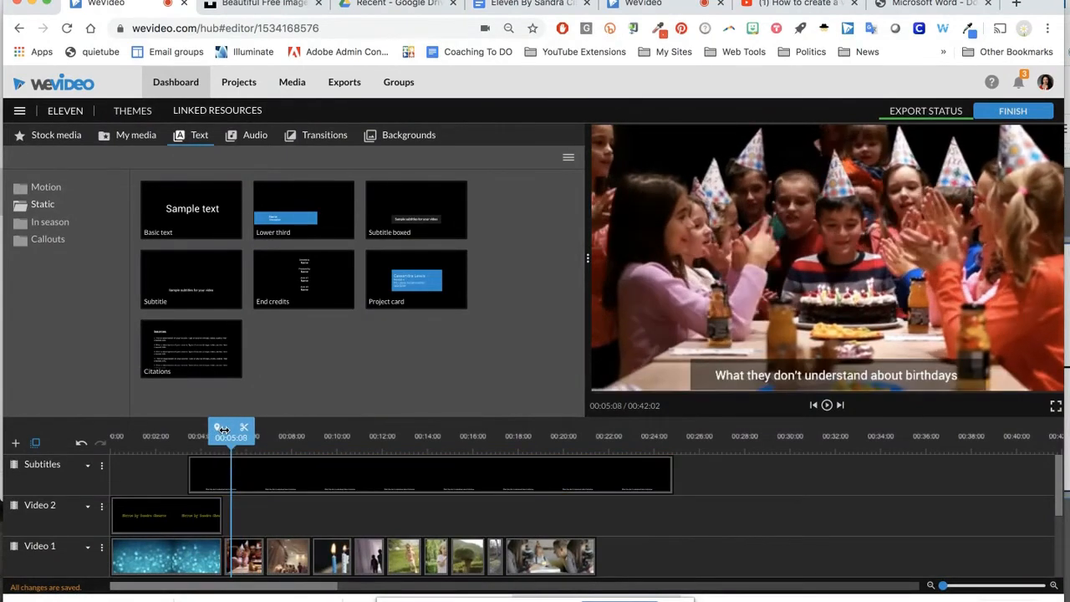
pyautogui.moveTo(231, 434); pyautogui.dragTo(256, 435)
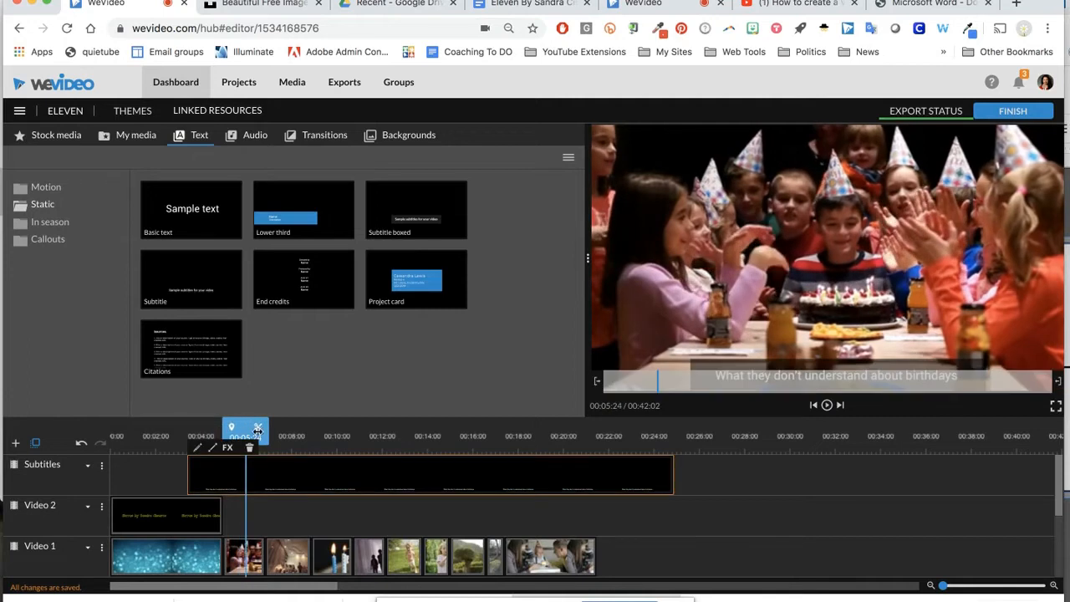
pyautogui.moveTo(257, 428)
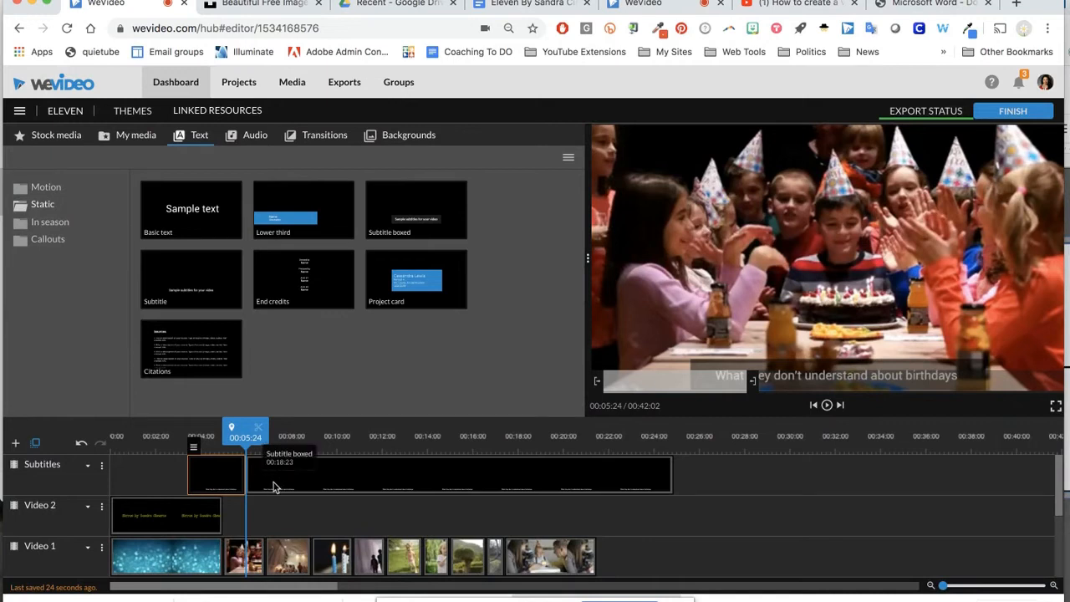
pyautogui.click(415, 211)
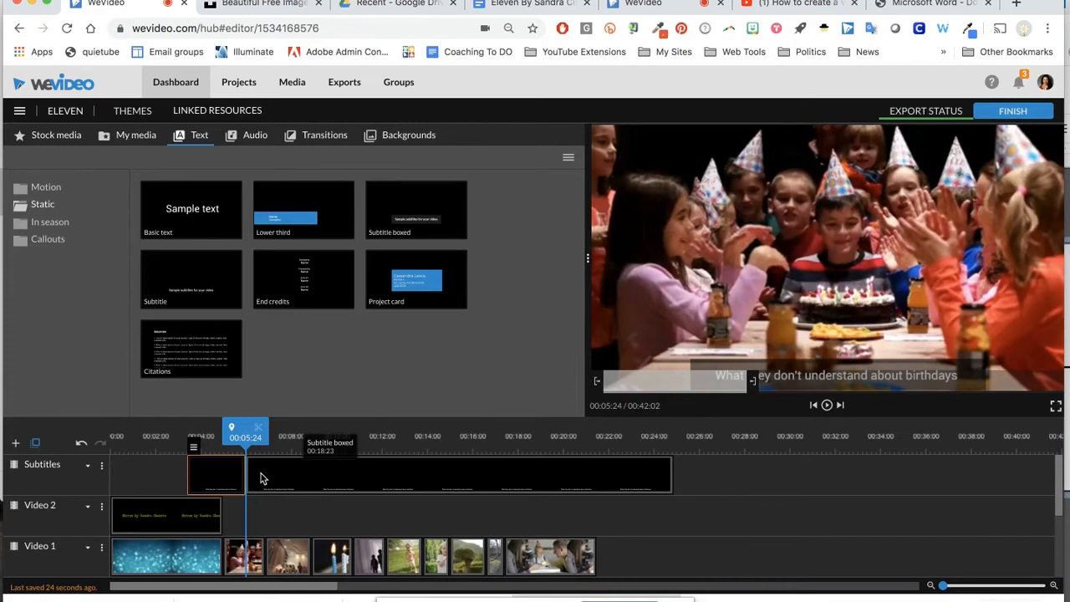
pyautogui.doubleClick(215, 475)
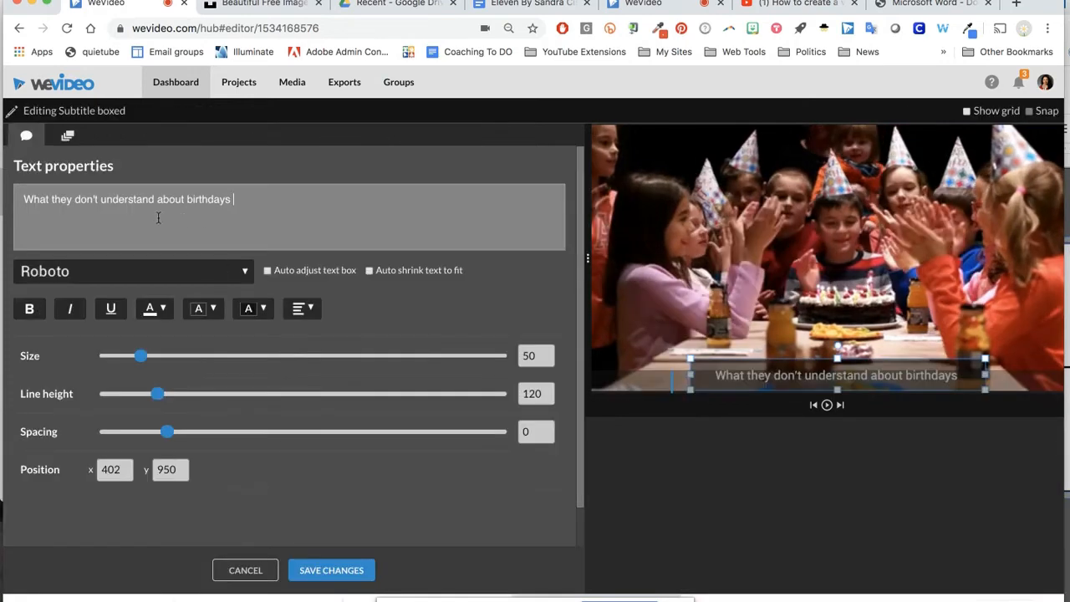
# Step: Replace the second clip's text with 'and what they never tell you' copied from the Doc and save
pyautogui.click(532, 3)
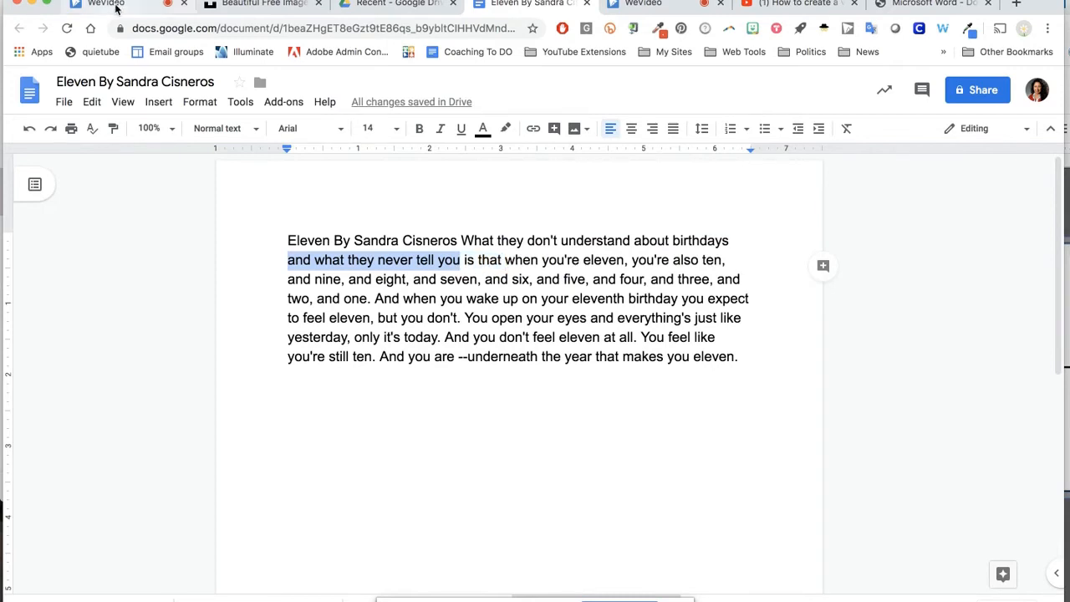
pyautogui.click(104, 3)
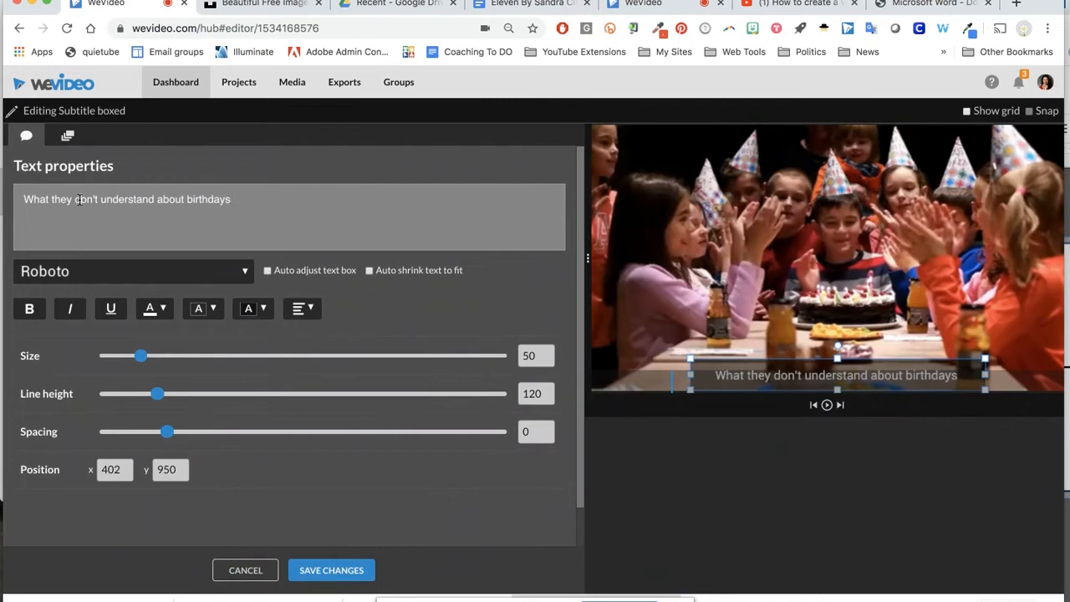
pyautogui.tripleClick(127, 199)
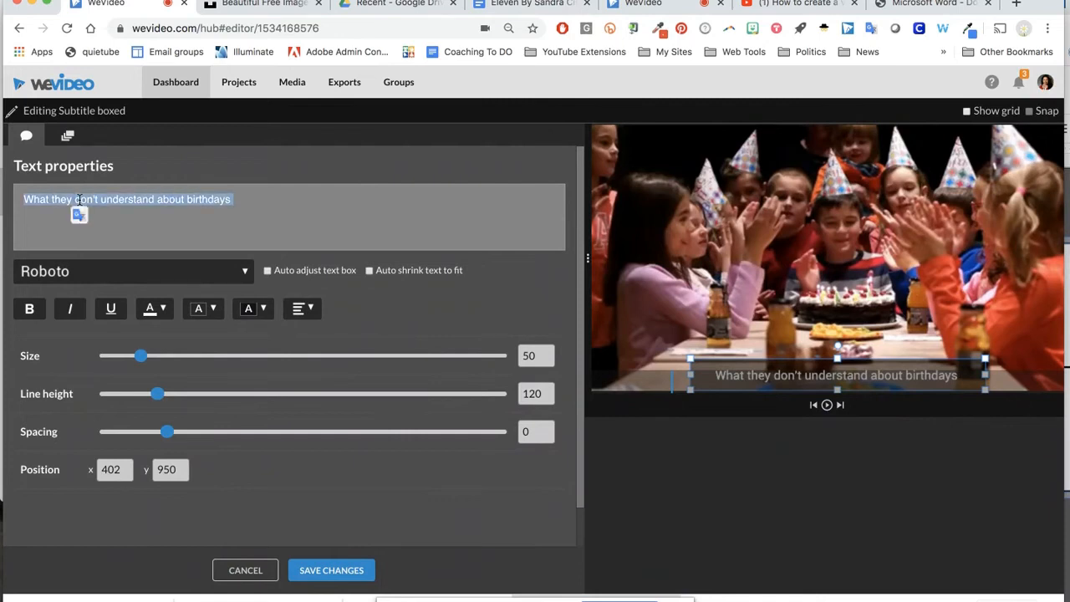
pyautogui.press('Delete')
pyautogui.write('and what they never tell you')
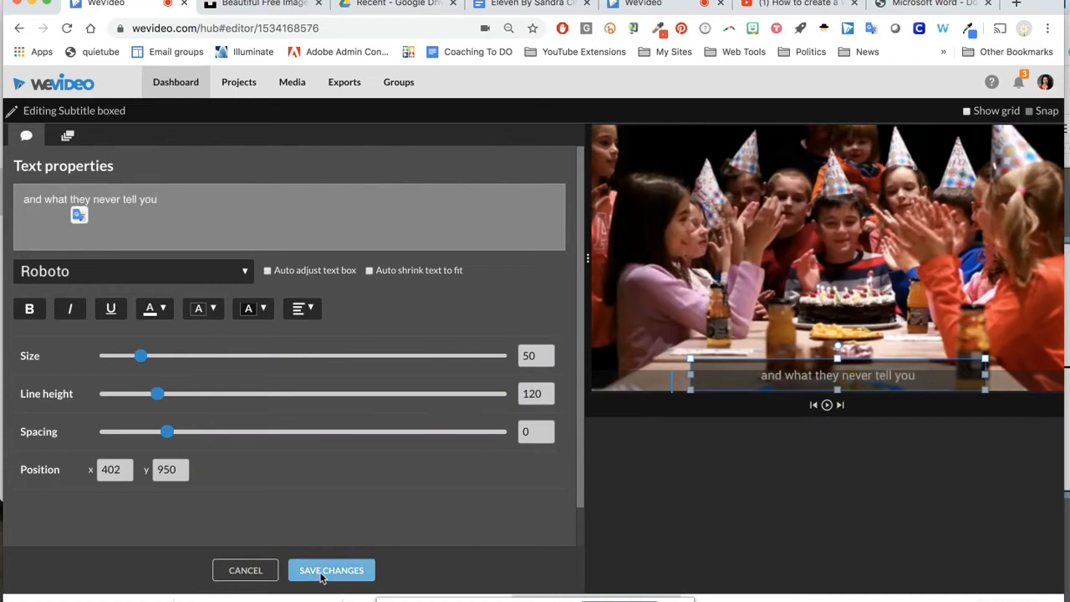
pyautogui.click(331, 568)
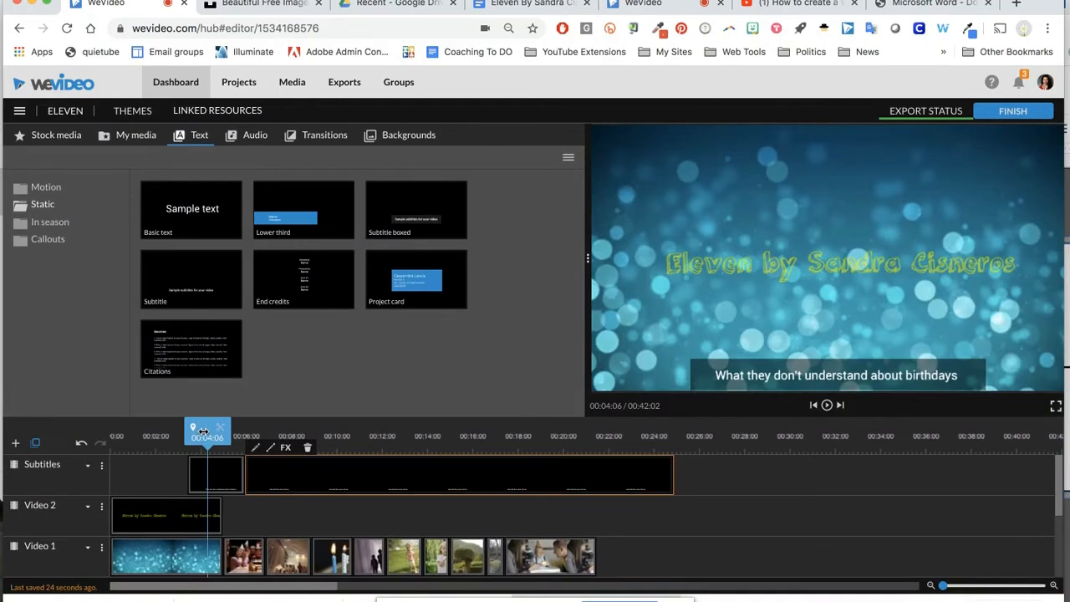
# Step: Scrub the playhead to where the second line should end, around four seconds further on
pyautogui.moveTo(207, 428); pyautogui.dragTo(187, 428)
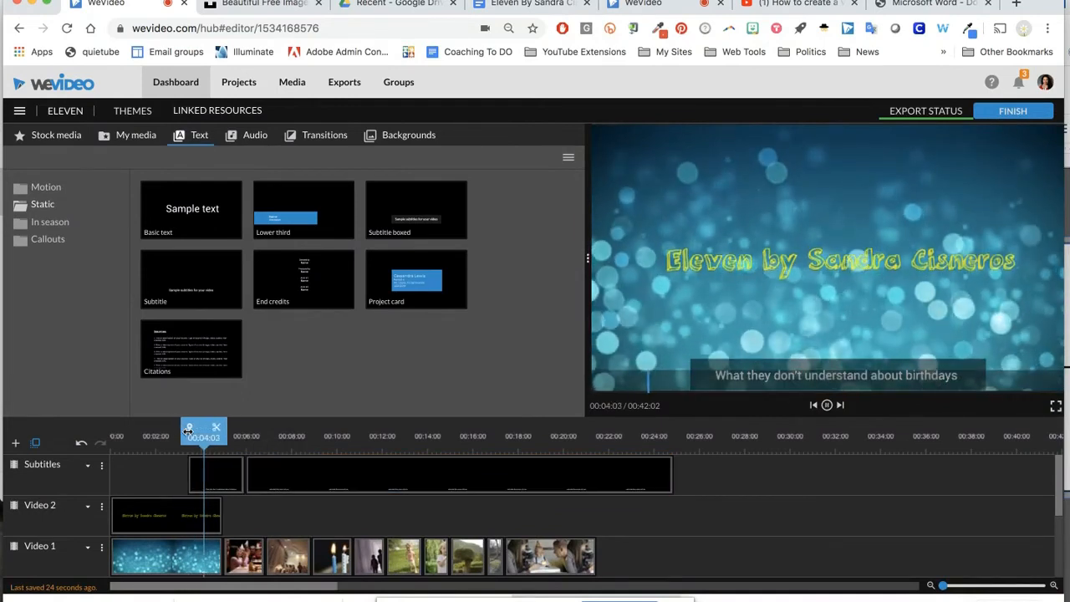
pyautogui.moveTo(204, 435); pyautogui.dragTo(248, 435)
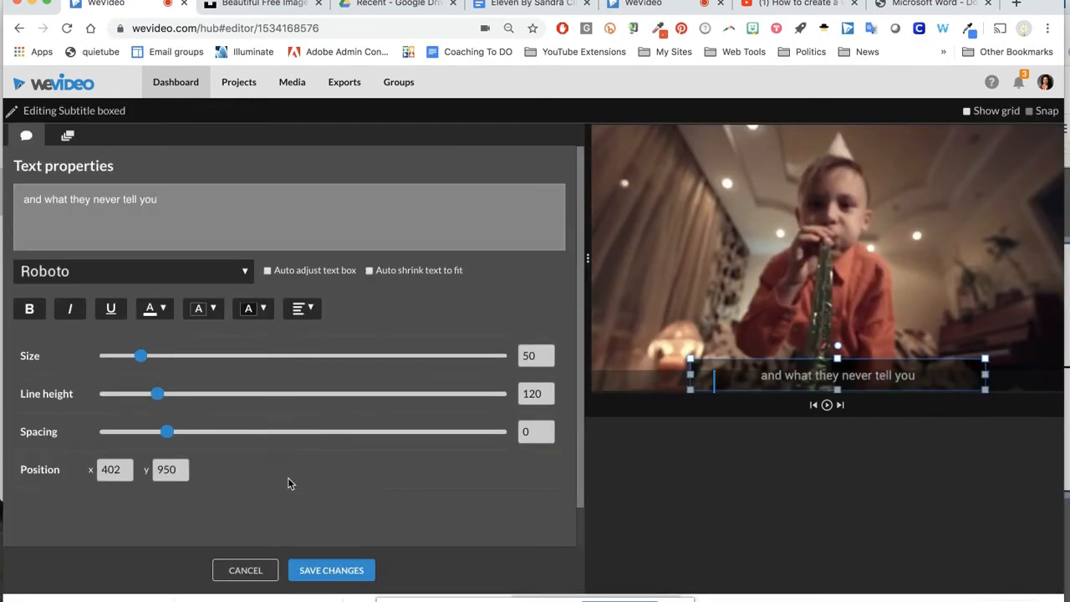
# Step: Replace the third clip's text with 'is that when you're eleven, you're also ten,' from the Doc
pyautogui.tripleClick(90, 199)
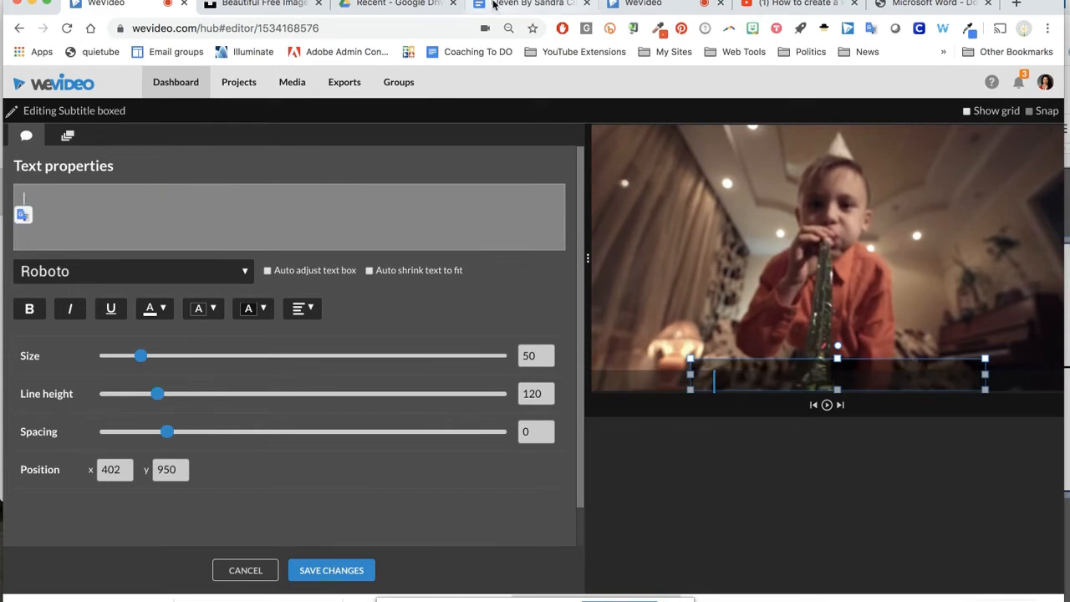
pyautogui.click(526, 3)
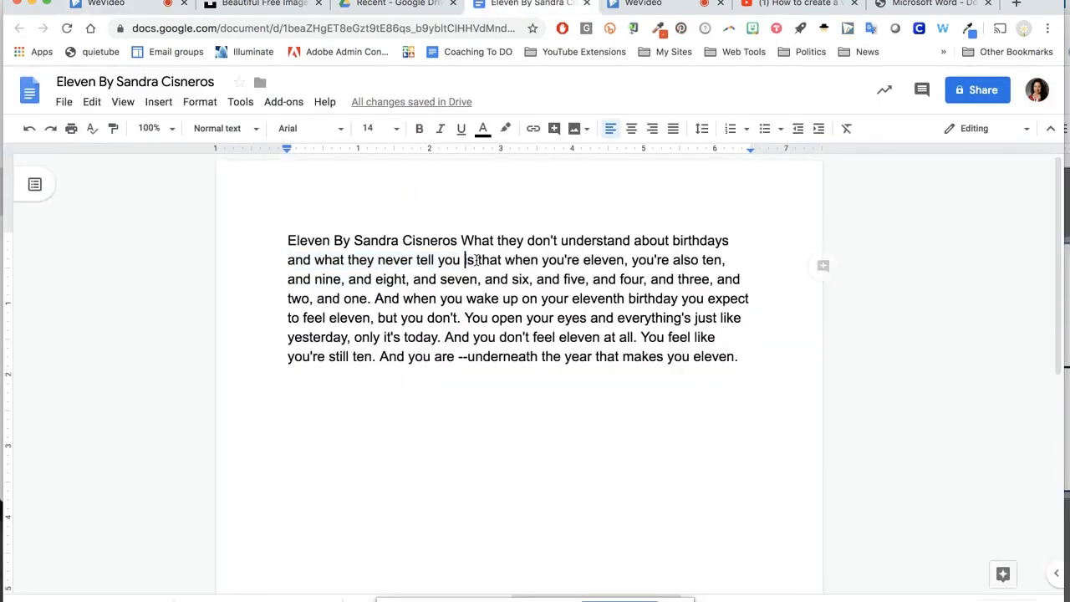
pyautogui.moveTo(466, 259); pyautogui.dragTo(722, 260)
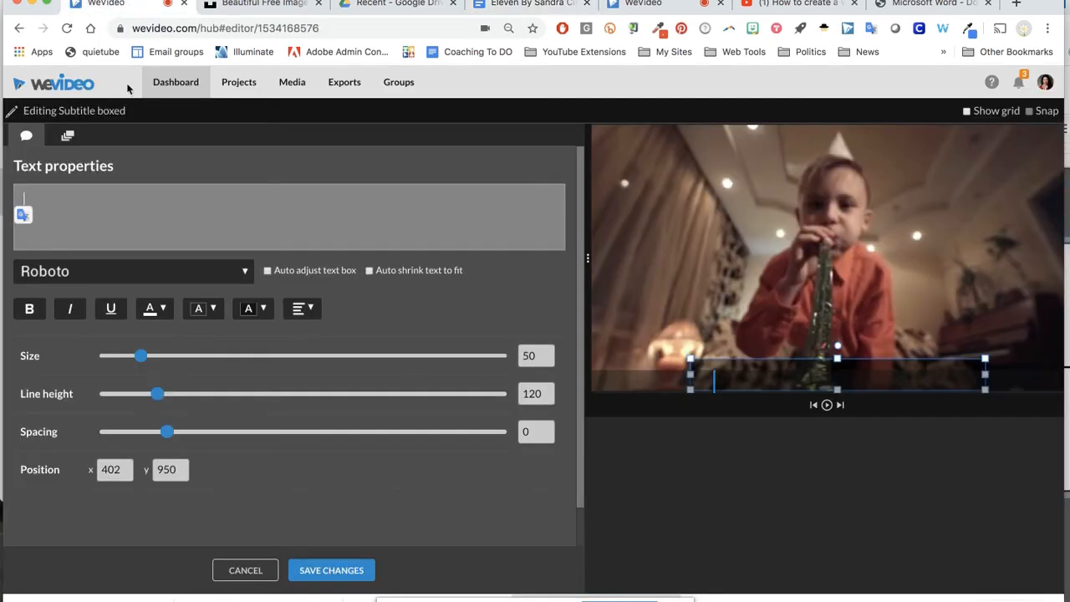
pyautogui.write("is that when you're eleven, you're also ten,")
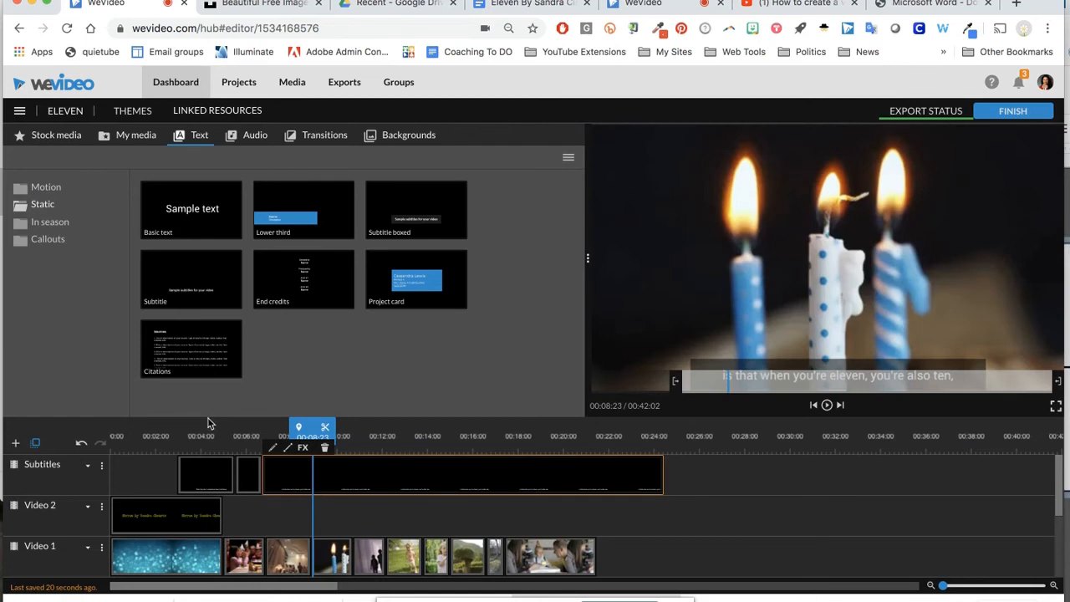
pyautogui.moveTo(281, 407)
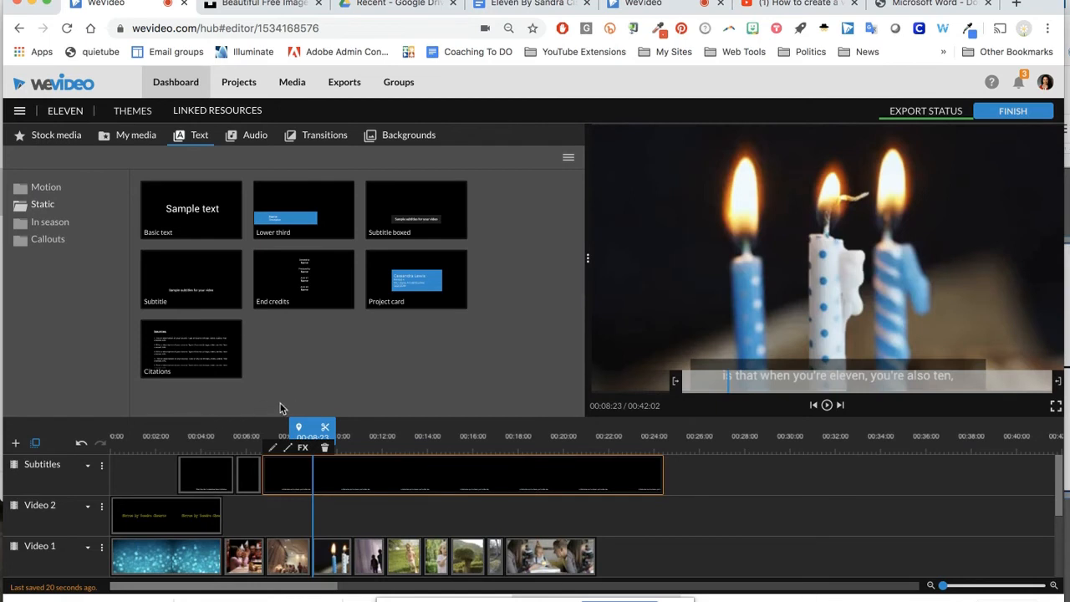
pyautogui.moveTo(324, 428)
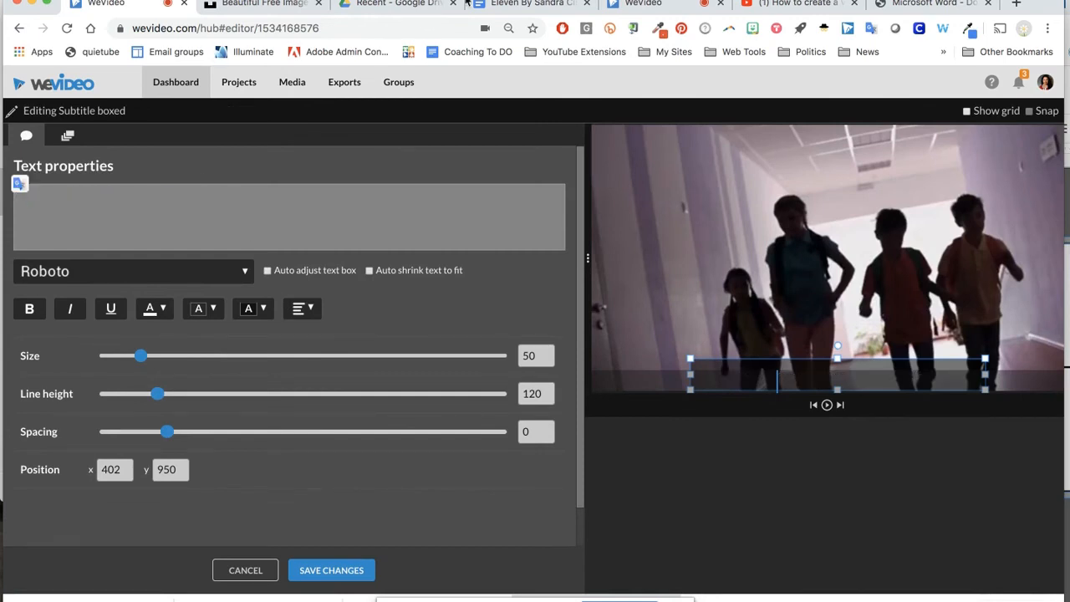
# Step: Set the fourth clip's text to 'and nine, and eight, and seven,' copied from the Doc and save
pyautogui.click(532, 5)
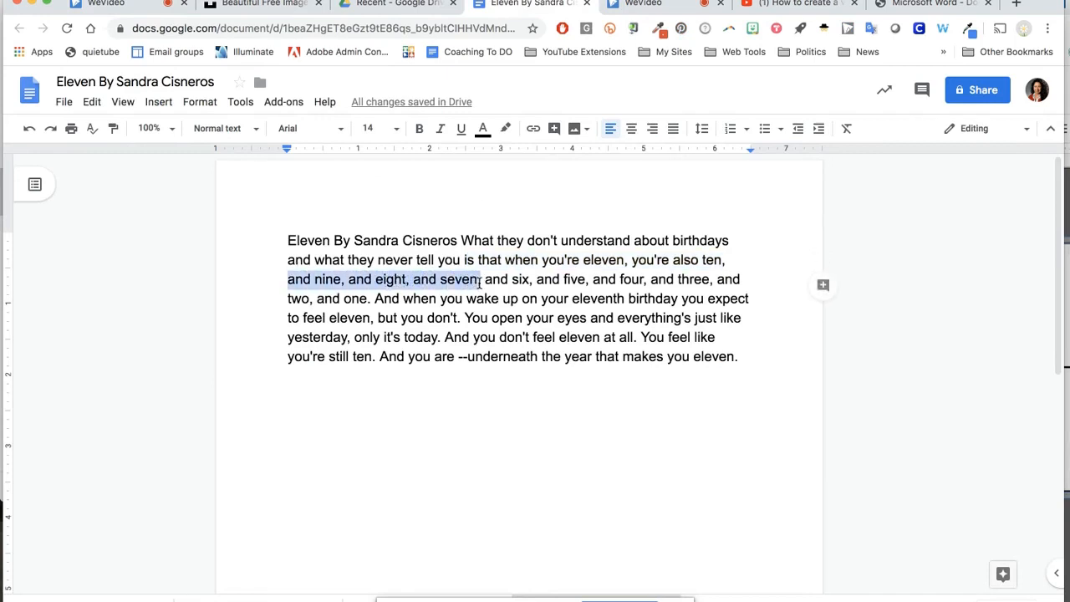
pyautogui.click(107, 5)
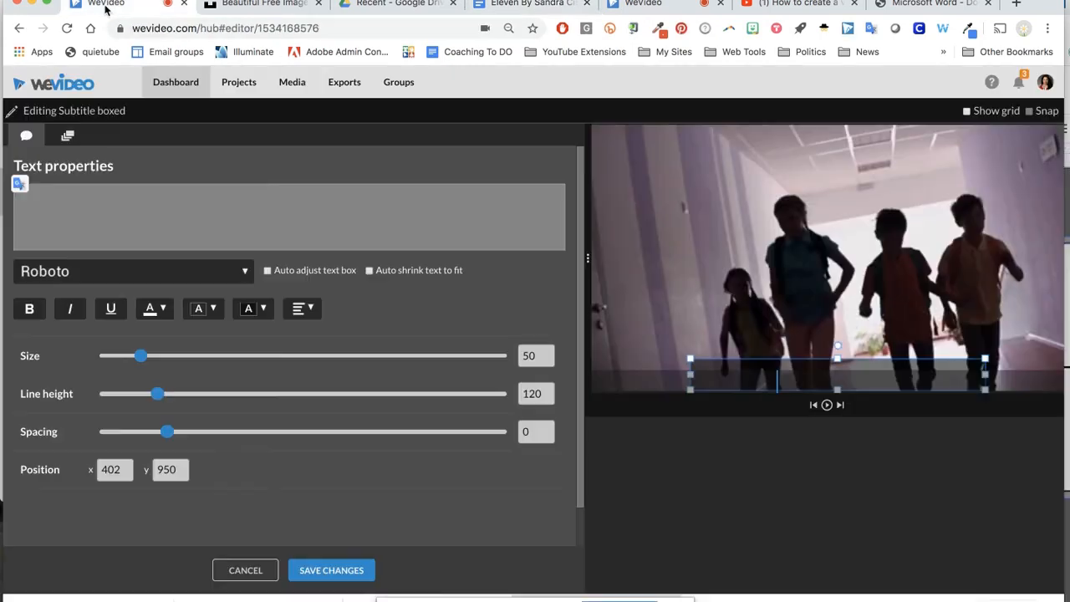
pyautogui.click(82, 217)
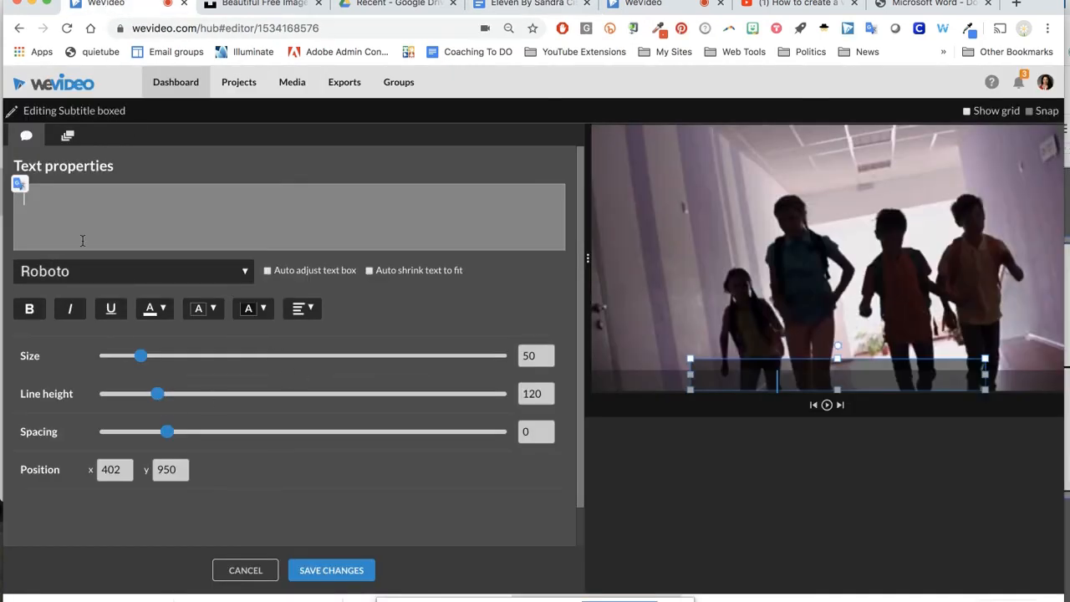
pyautogui.write('and nine, and eight, and seven,')
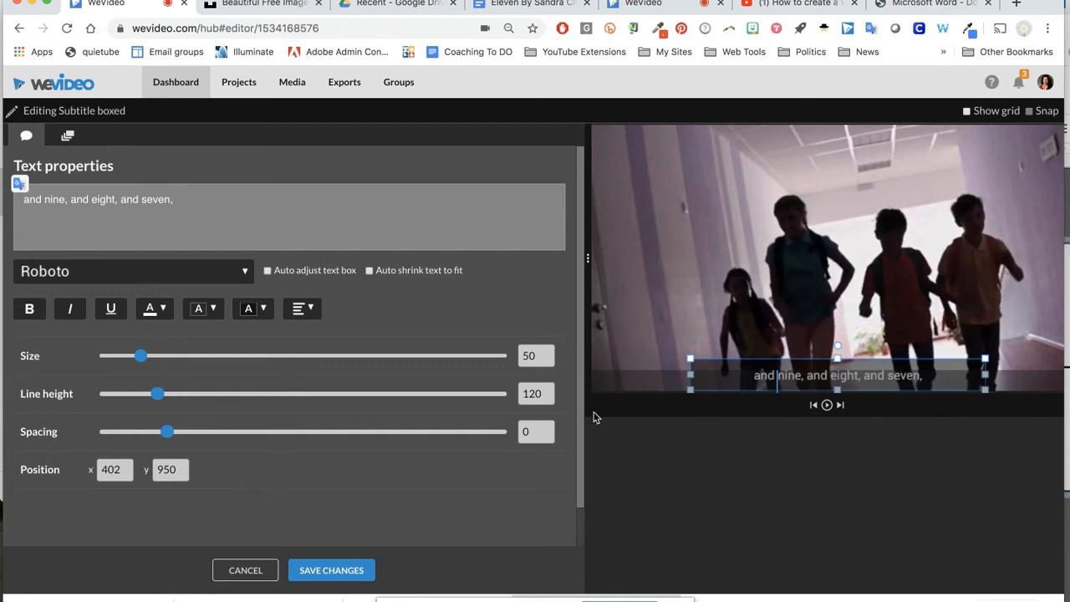
pyautogui.moveTo(207, 371)
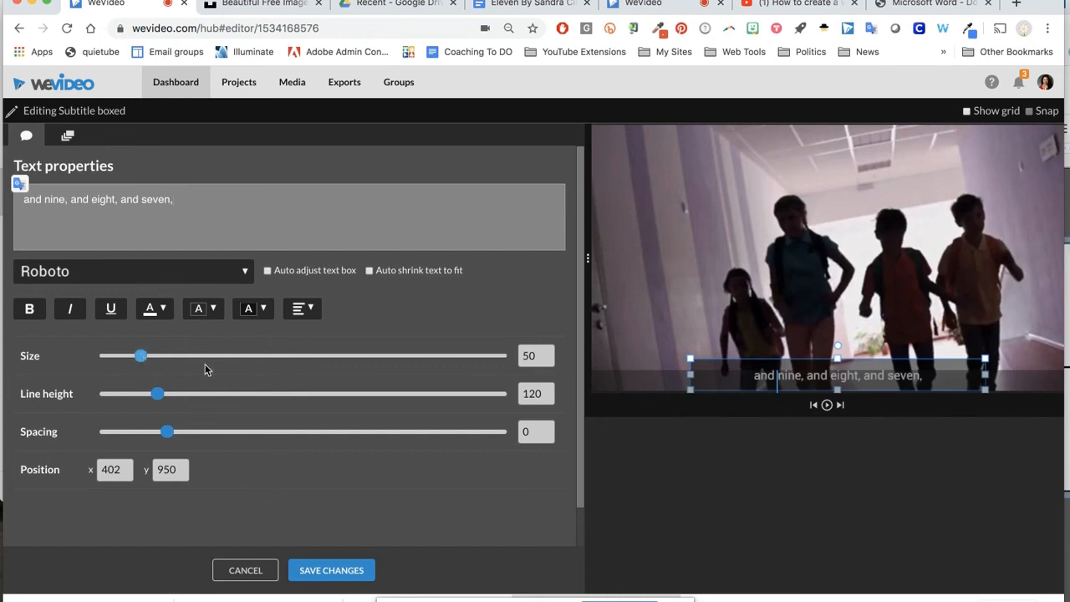
pyautogui.moveTo(338, 475)
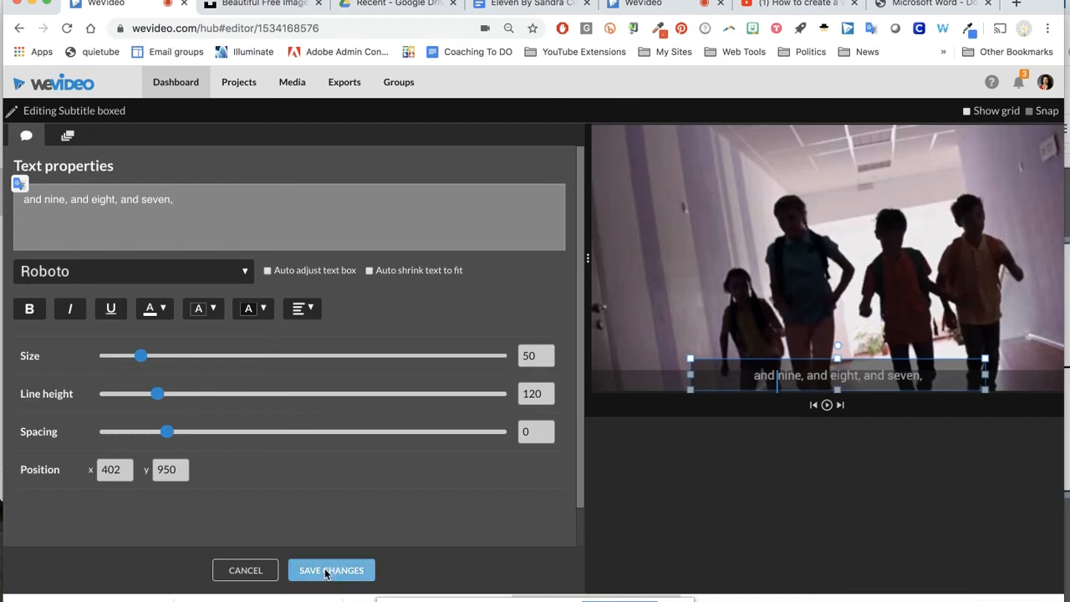
pyautogui.click(331, 569)
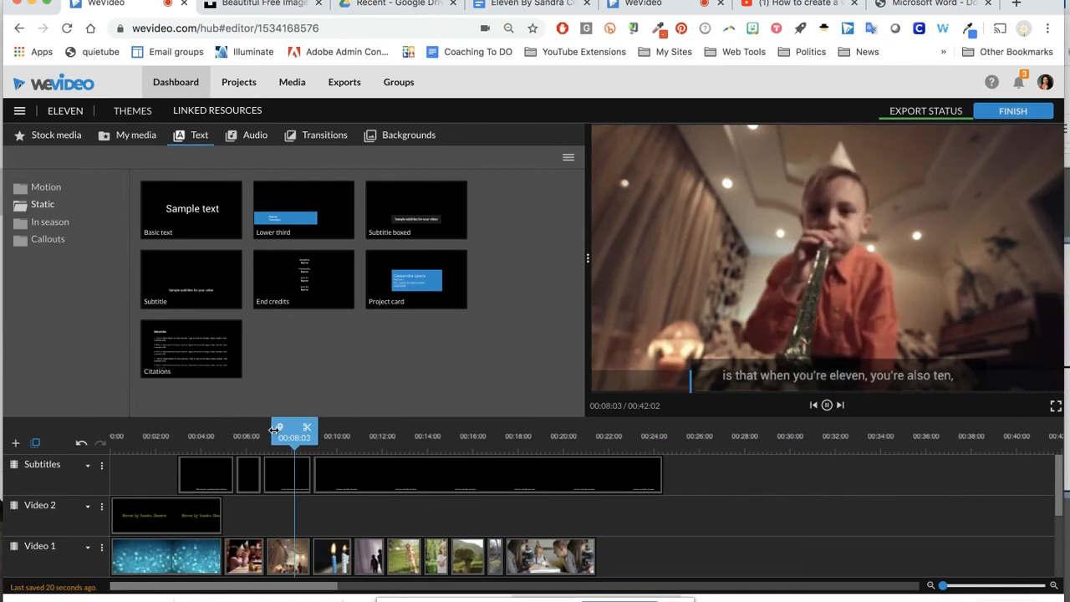
# Step: Split the long Subtitles clip at about 11 seconds, creating a fifth subtitle piece
pyautogui.click(341, 435)
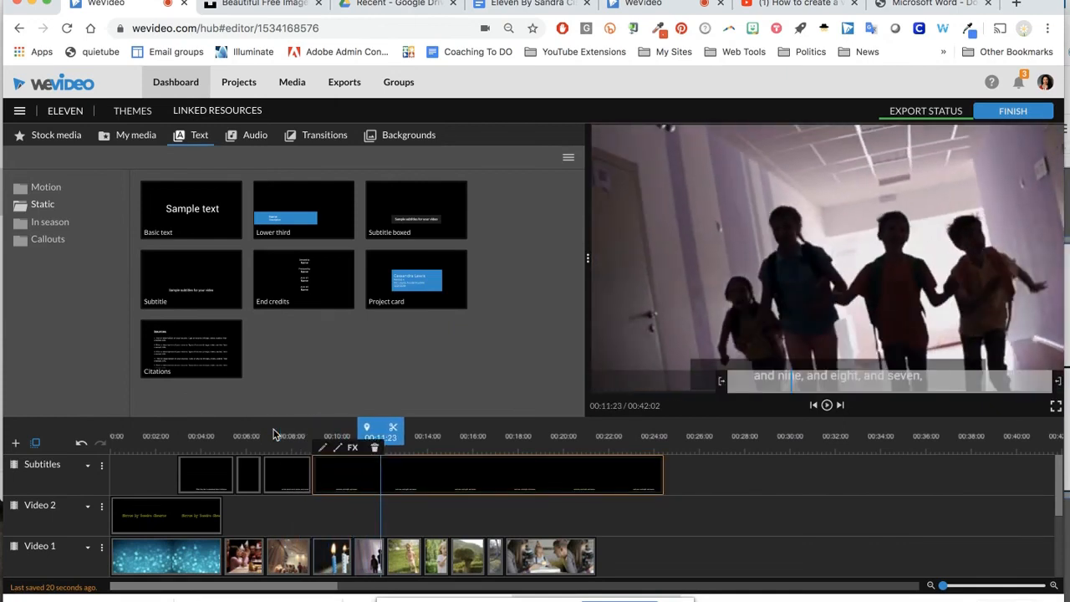
pyautogui.click(521, 475)
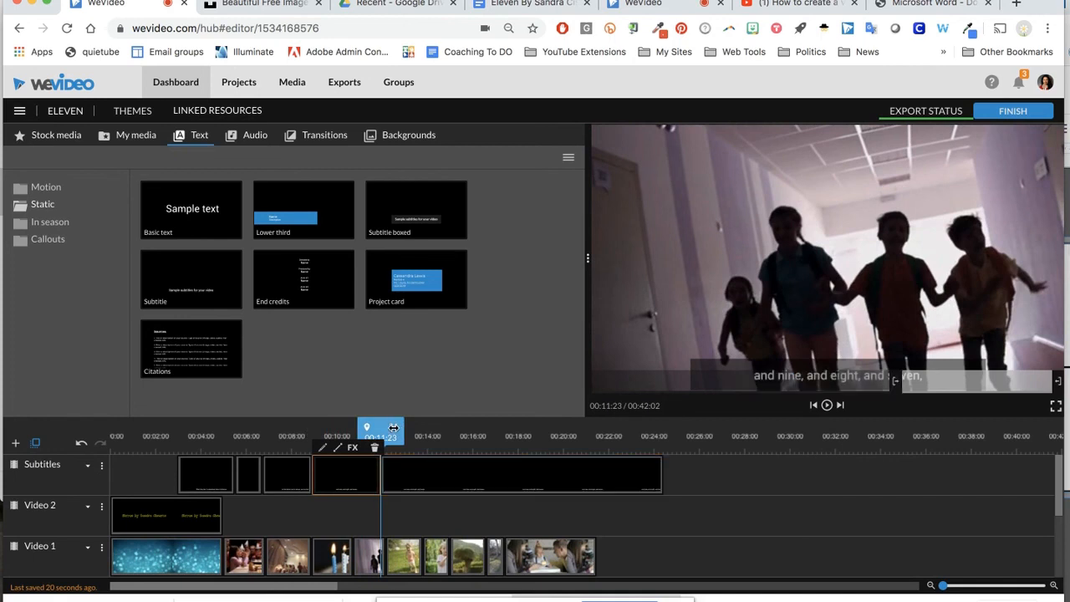
pyautogui.moveTo(548, 555)
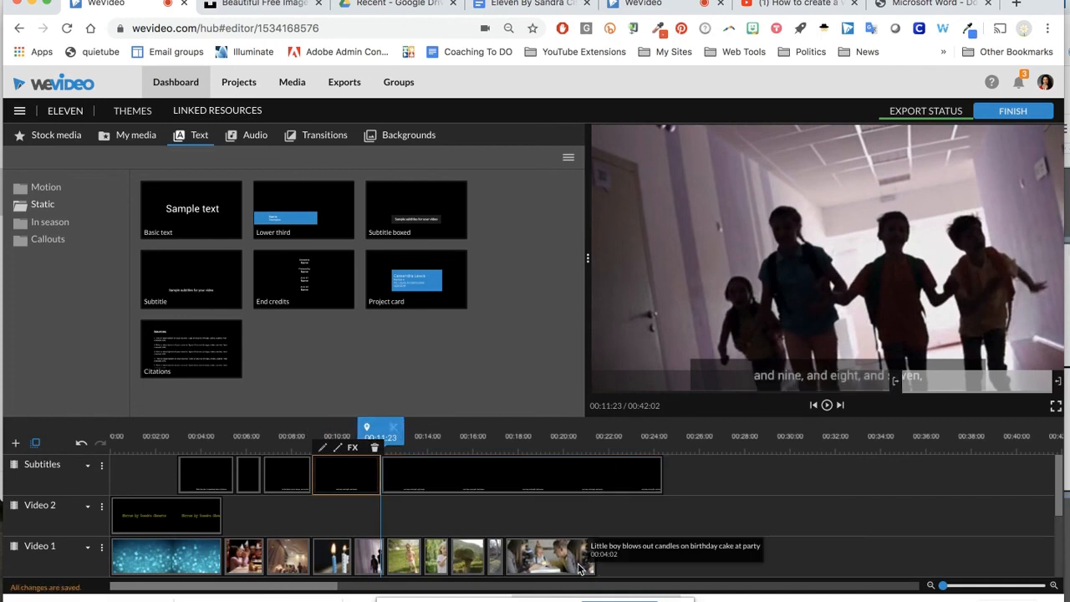